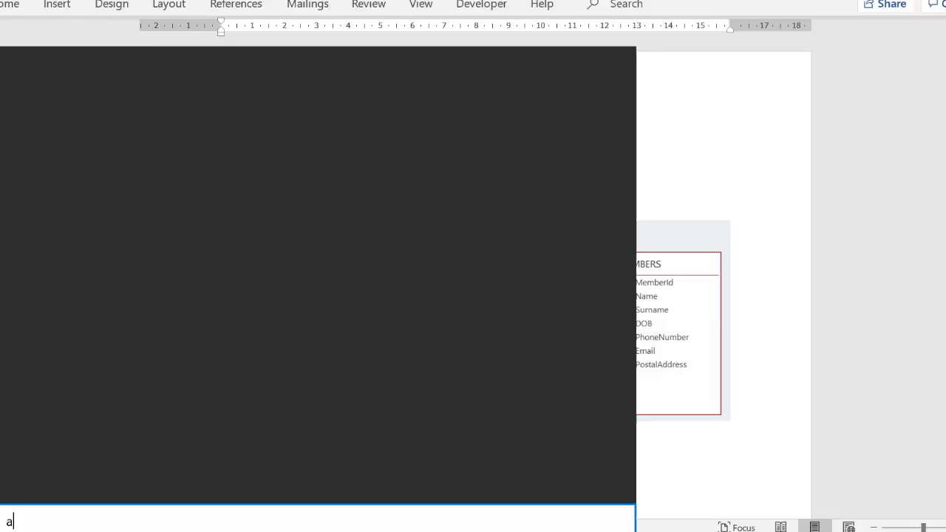
Step: Search the Start menu for 'access' and launch Microsoft Access from the results
type("ccess")
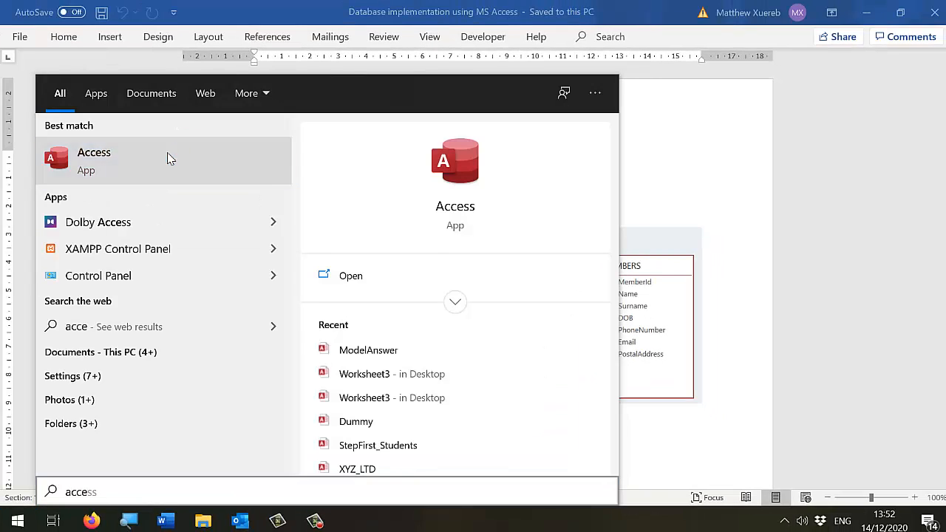
left_click(94, 160)
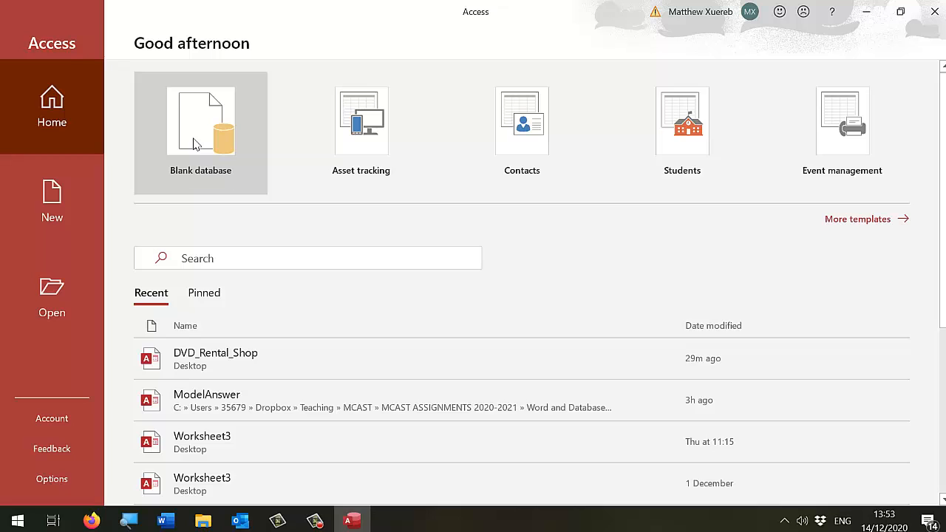
Step: Create a new blank database named DVD_Shop saved on the Desktop
left_click(201, 121)
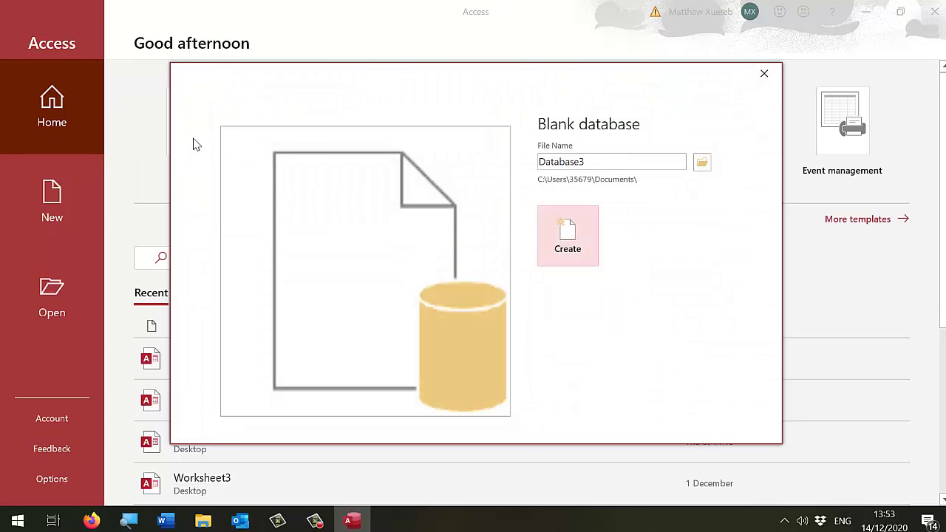
mouse_move(529, 201)
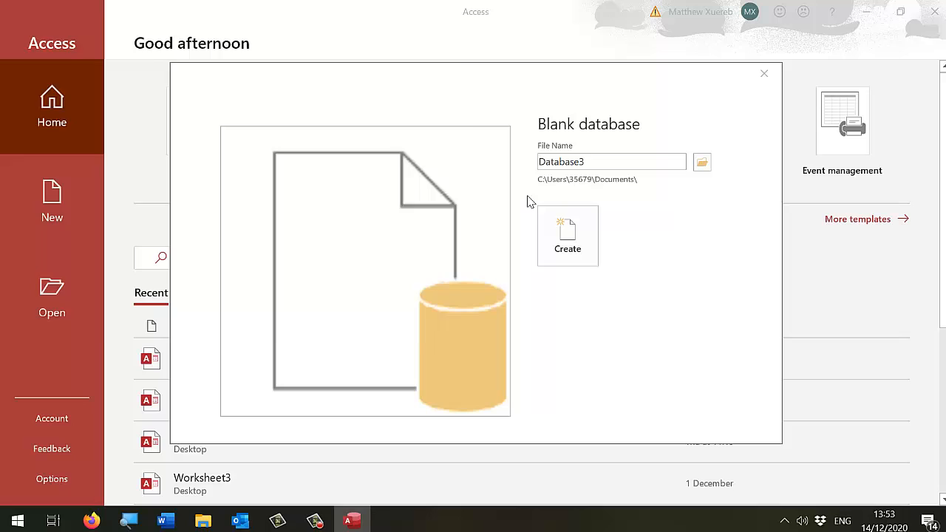
left_click(701, 162)
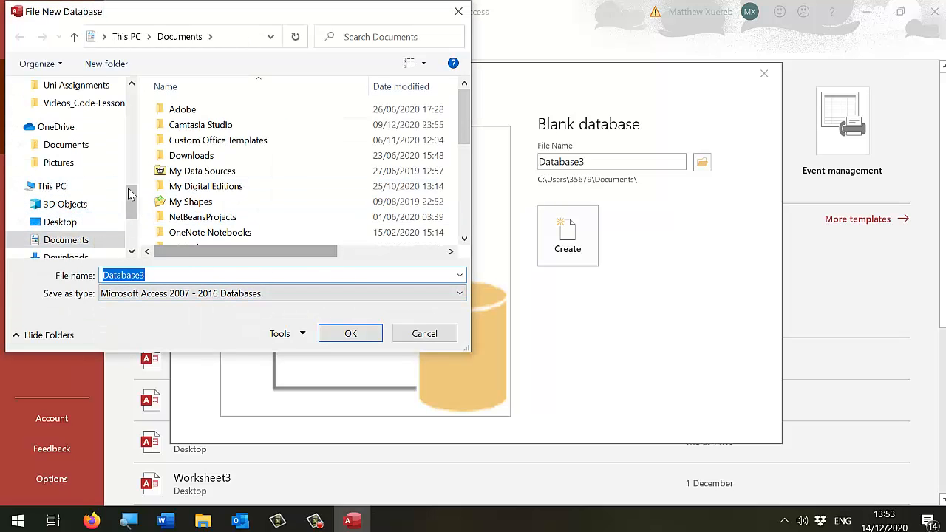
left_click(59, 222)
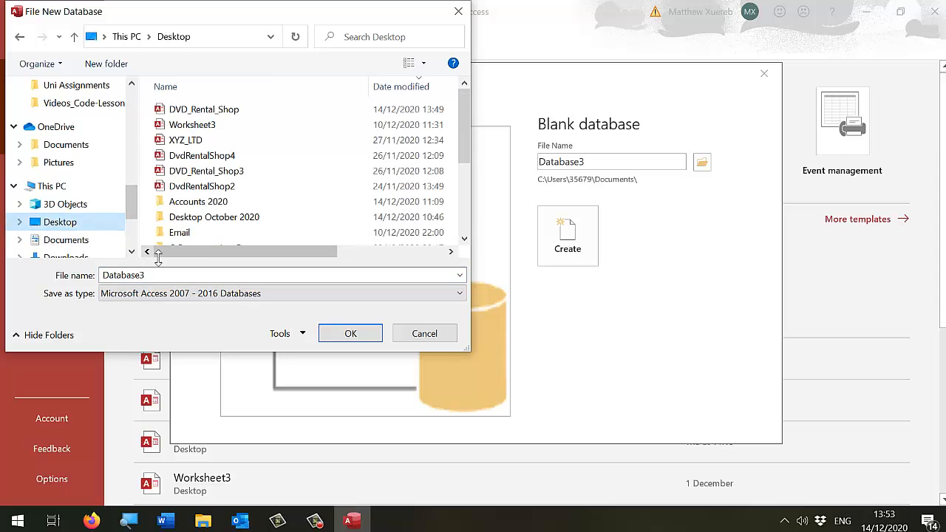
type("DVD_Shop")
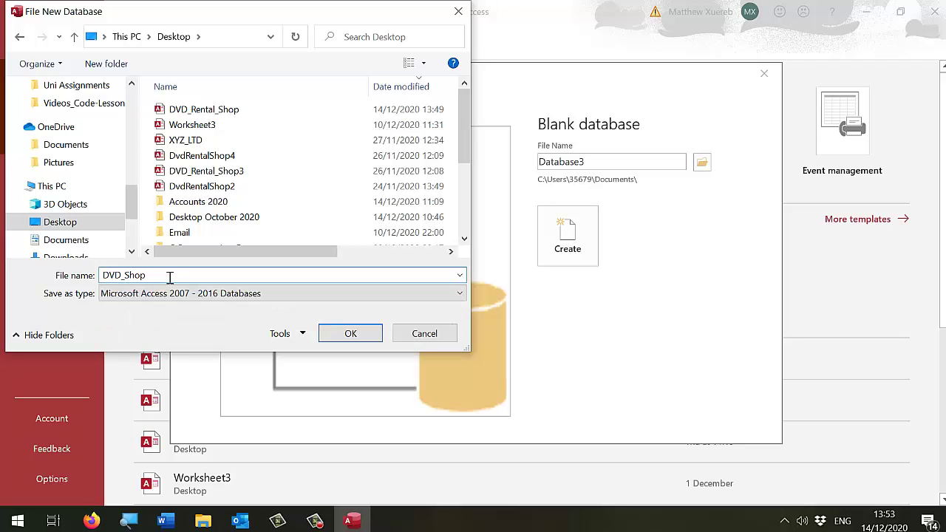
left_click(350, 334)
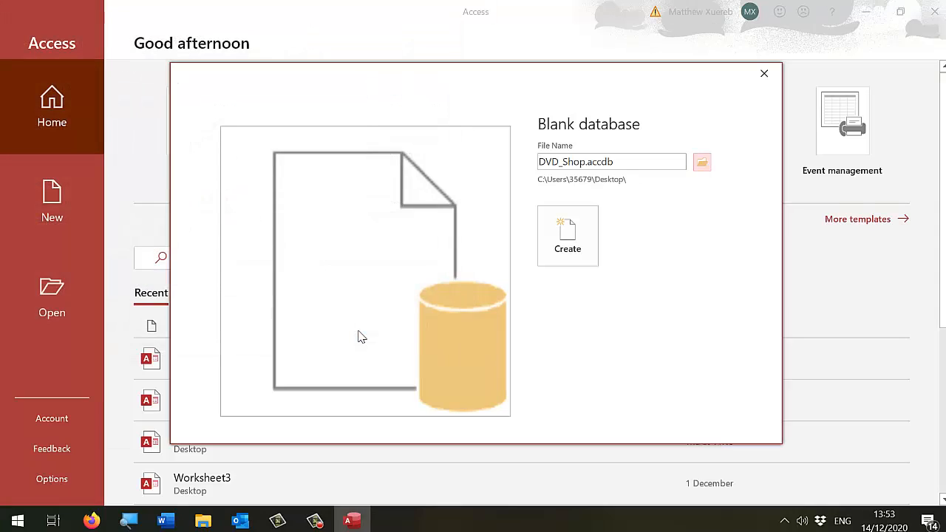
mouse_move(560, 254)
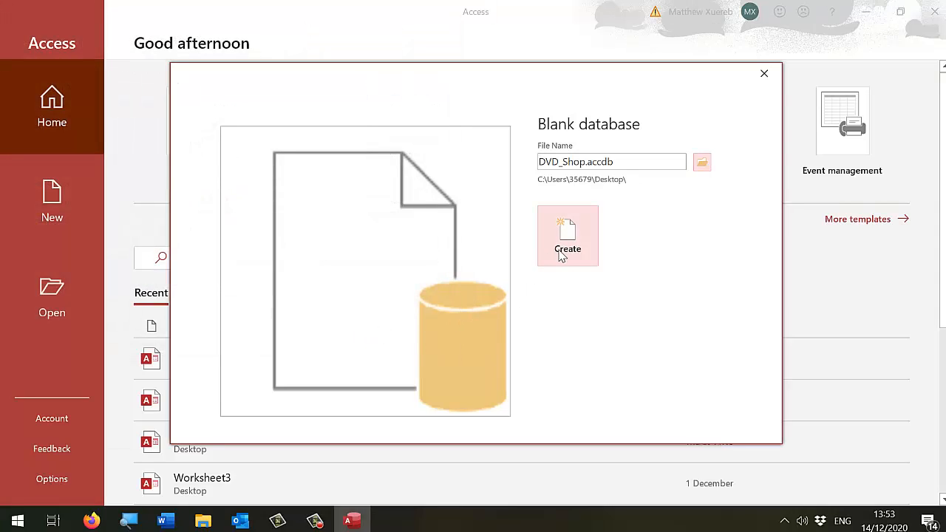
left_click(567, 236)
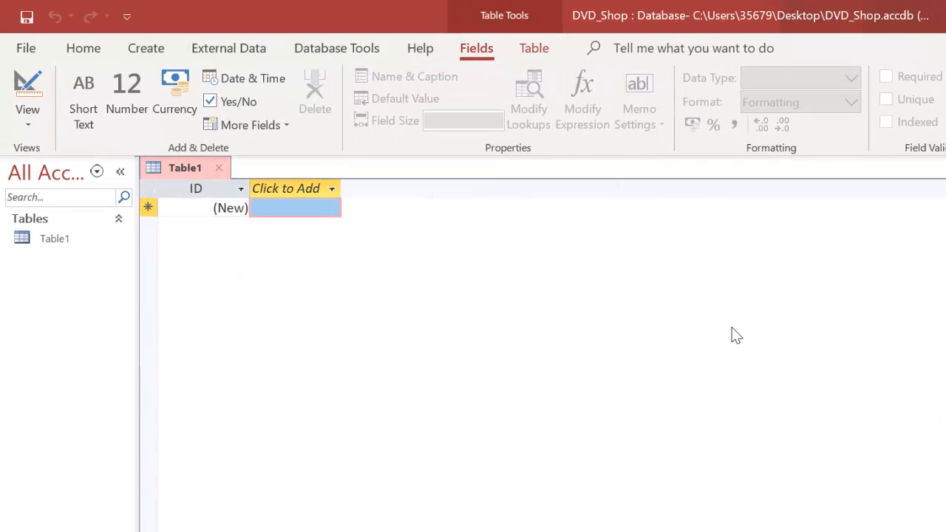
mouse_move(14, 91)
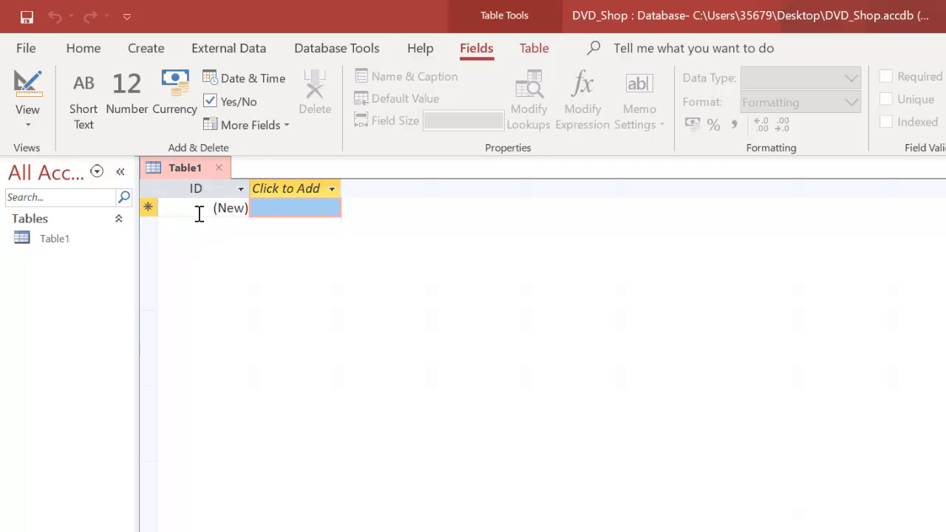
mouse_move(35, 89)
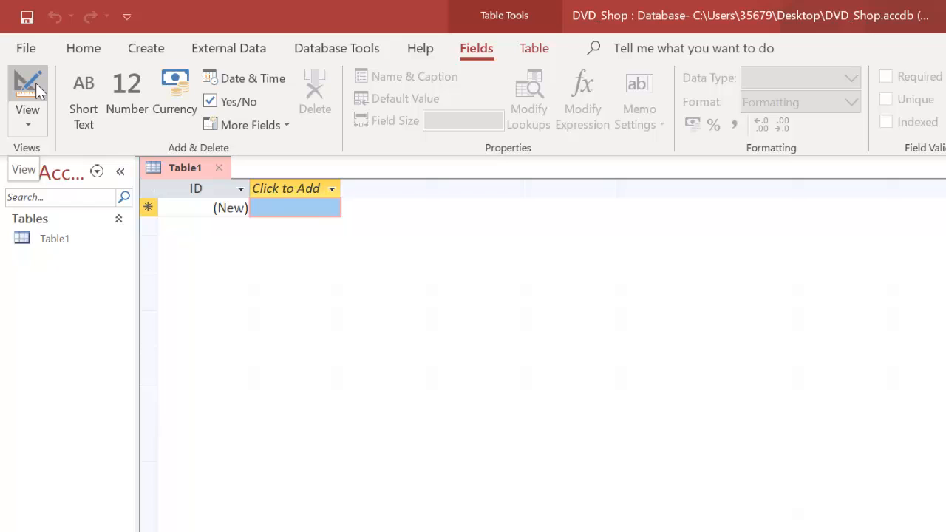
Step: Switch Table1 to Design View, saving it as MEMBERS
left_click(27, 89)
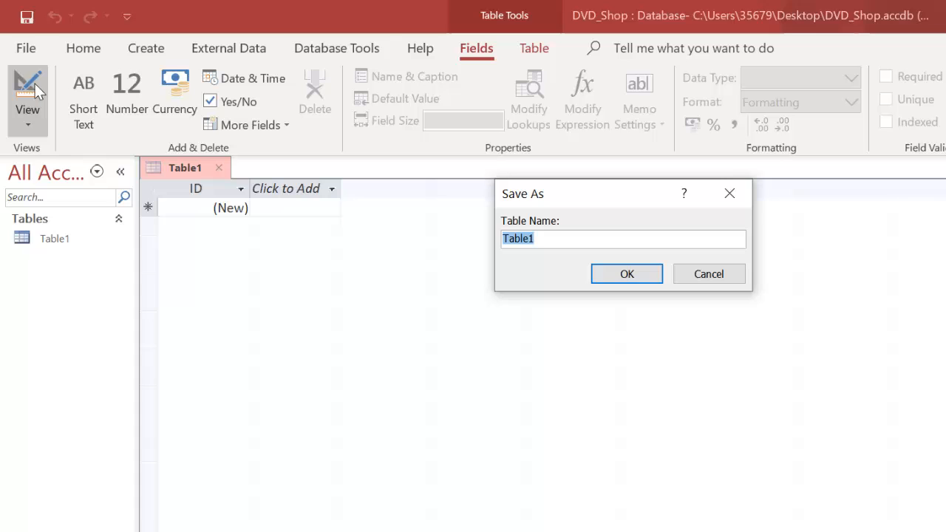
type("MEMBERS")
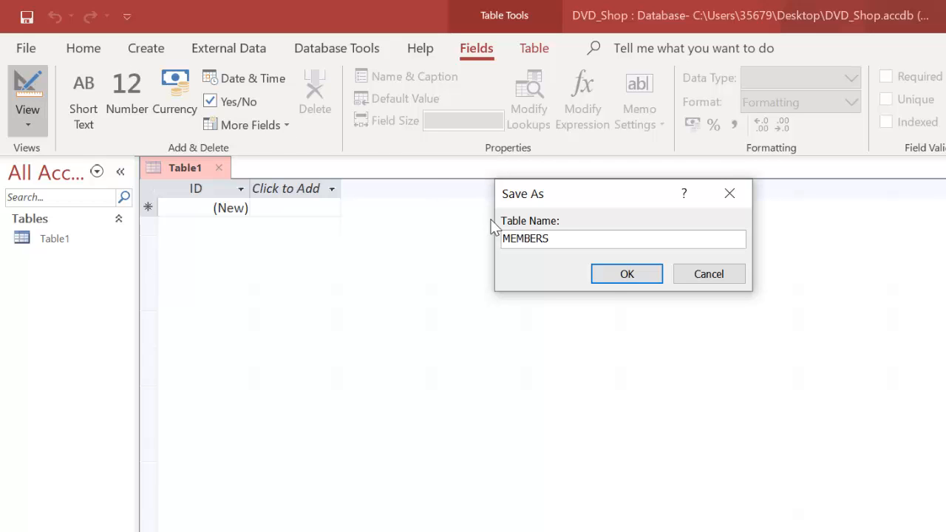
left_click(626, 274)
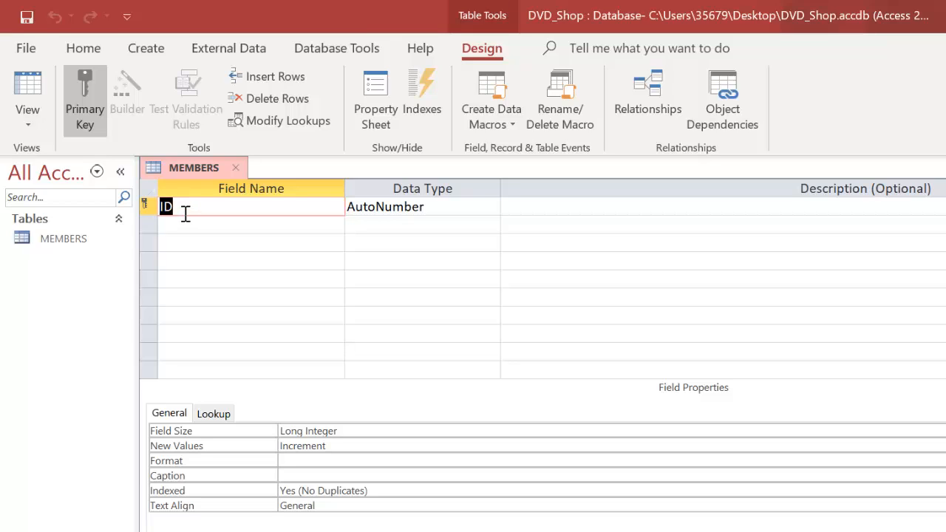
Step: Rename ID to MemberID and add Name and Surname as Short Text fields sized 50
type("MemberID")
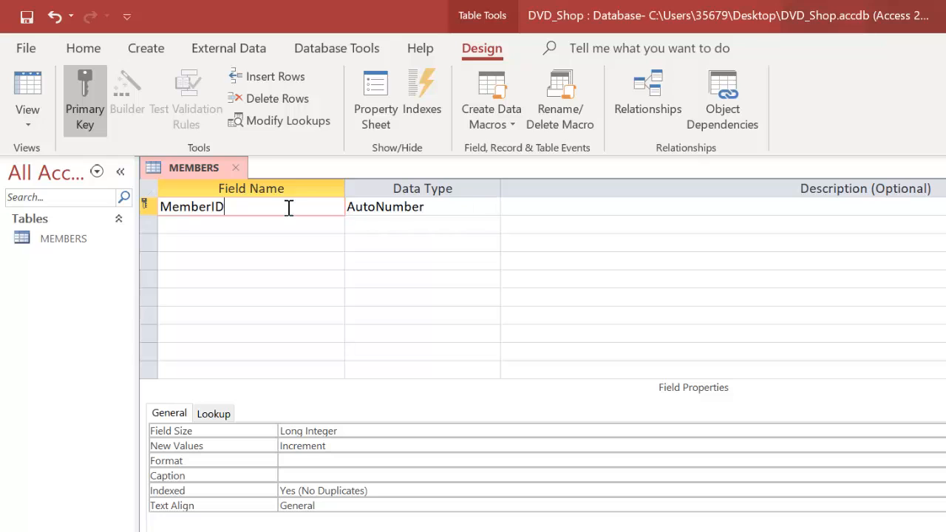
type("Name")
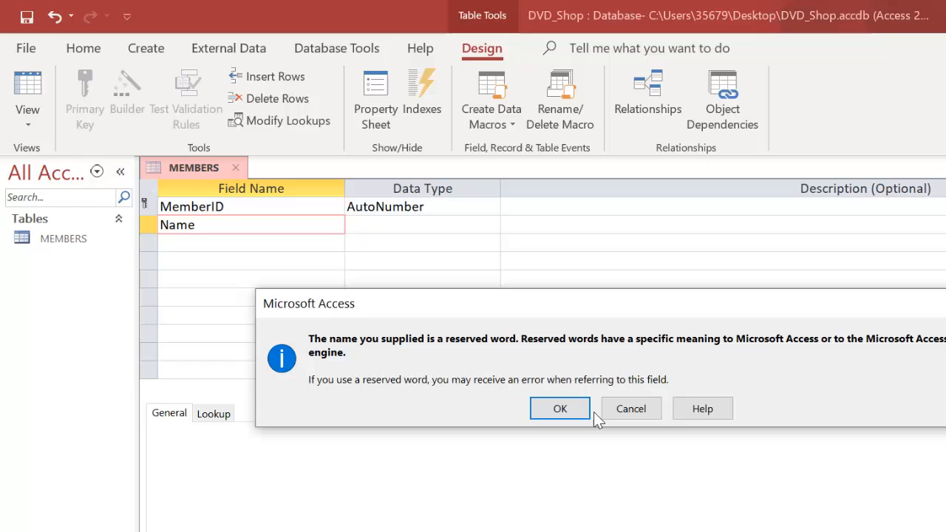
left_click(559, 408)
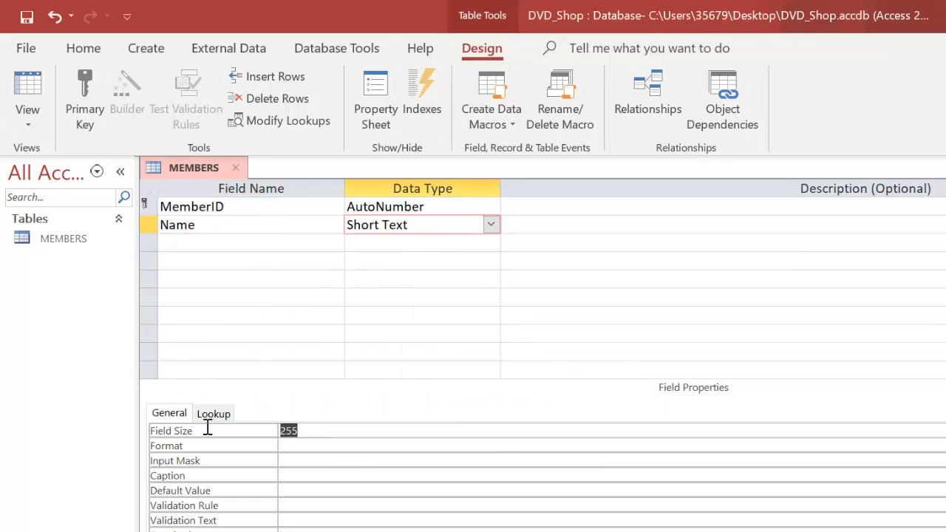
type("50")
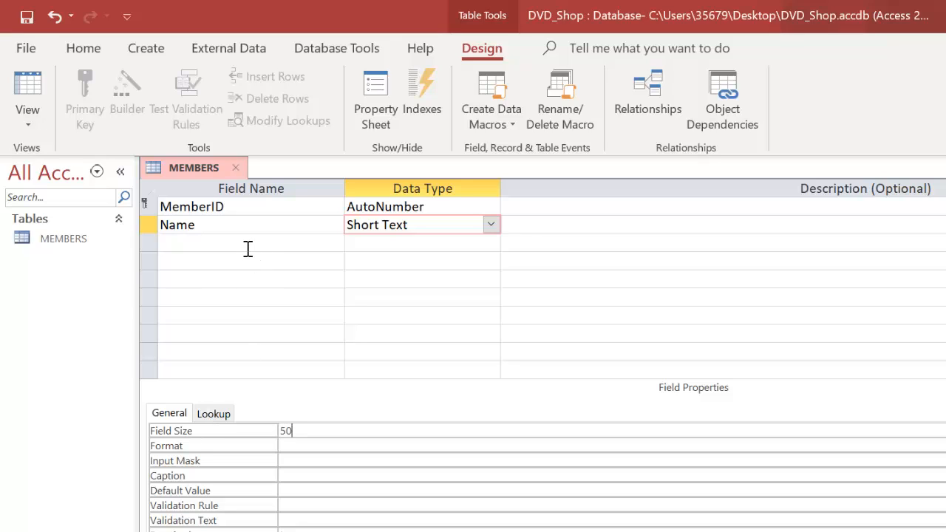
type("Surname")
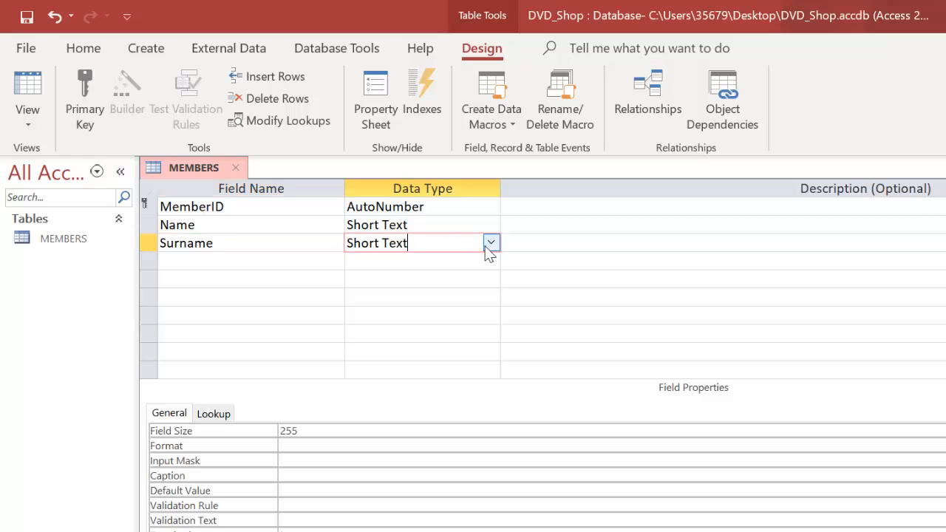
type("50")
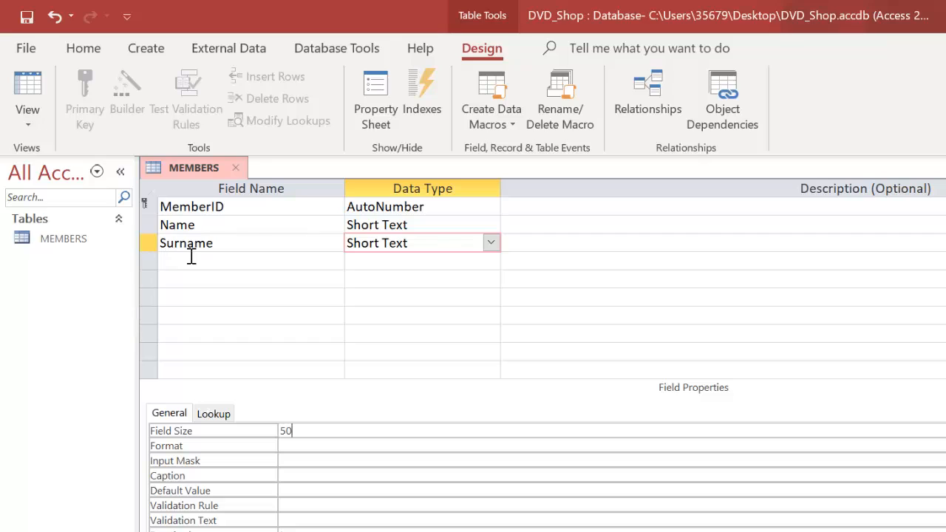
Step: Add a DOB field with the Date/Time data type
left_click(251, 260)
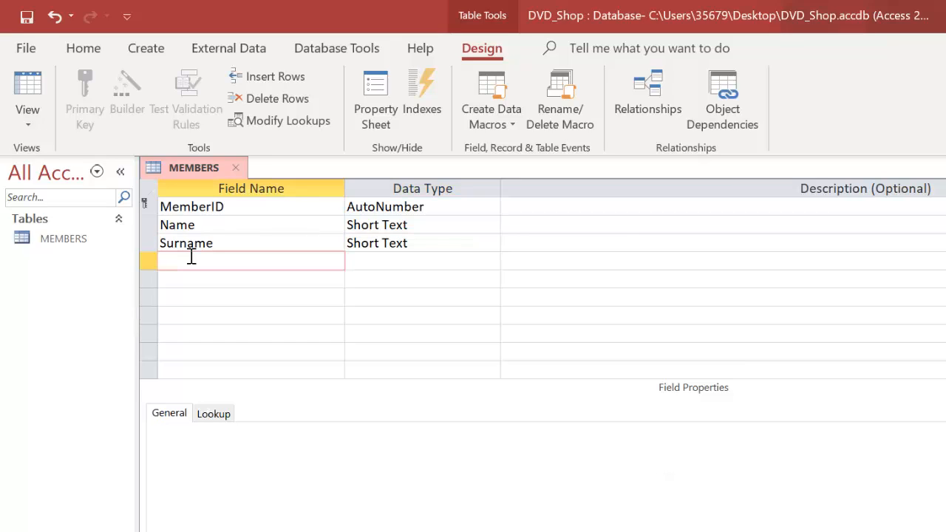
type("DOB")
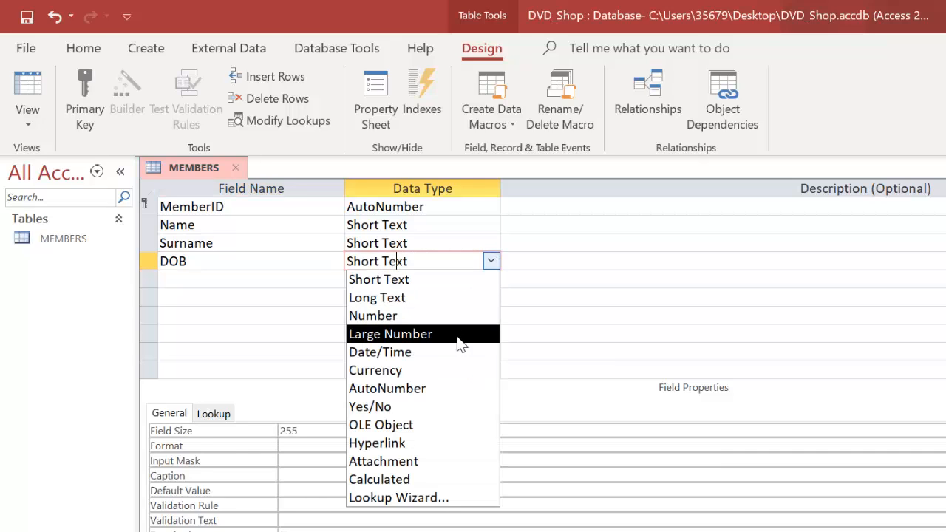
left_click(380, 352)
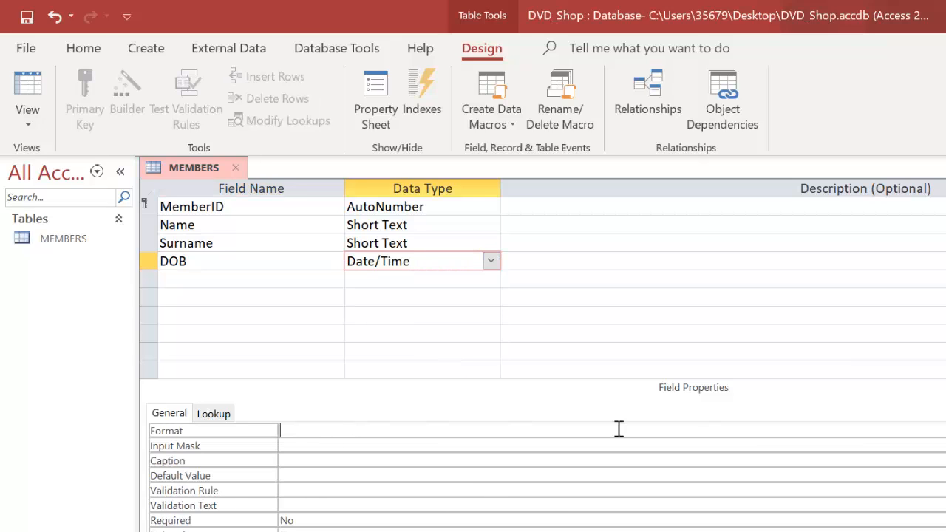
left_click(276, 429)
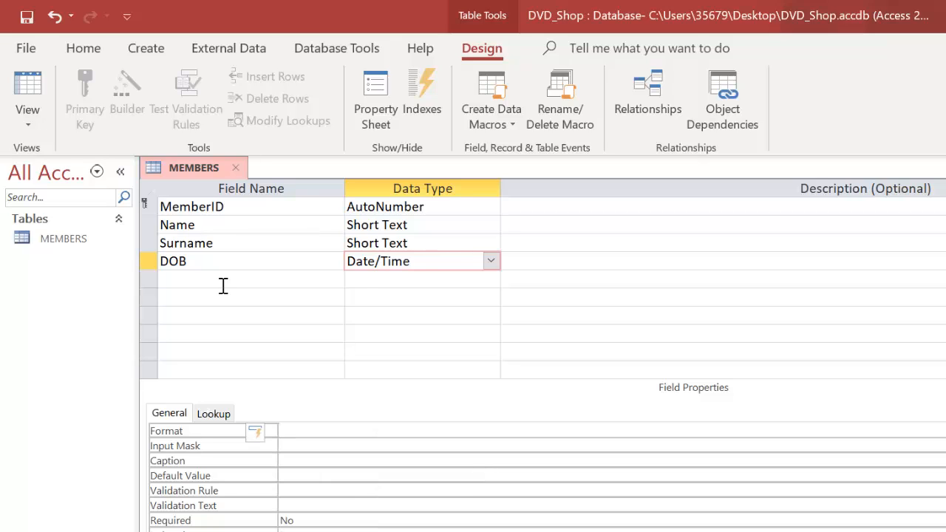
left_click(223, 280)
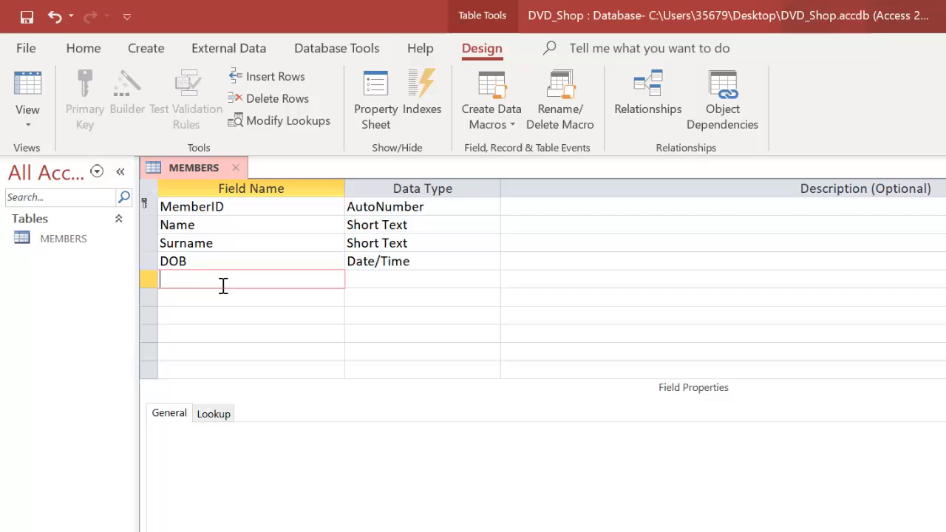
Step: Add a PhoneNumber Short Text field with field size 8 and input mask 00000000
type("Phone")
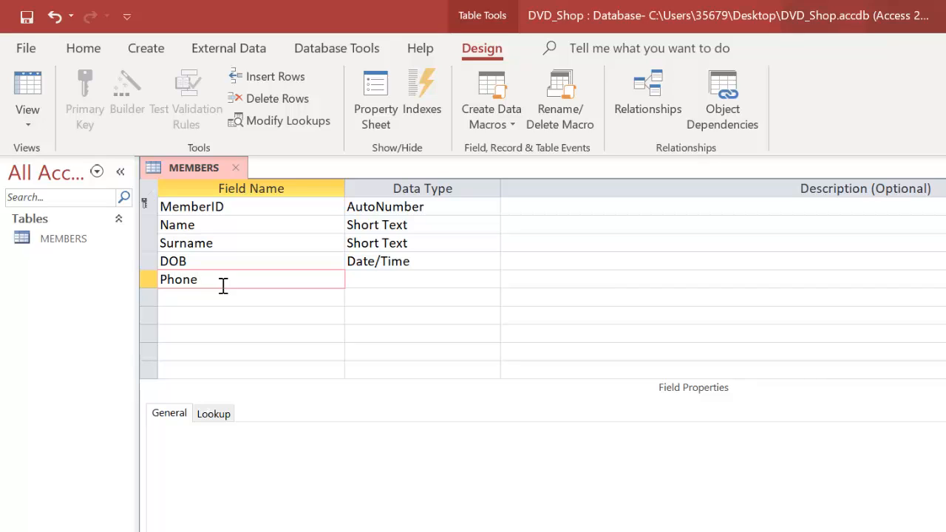
type("Number")
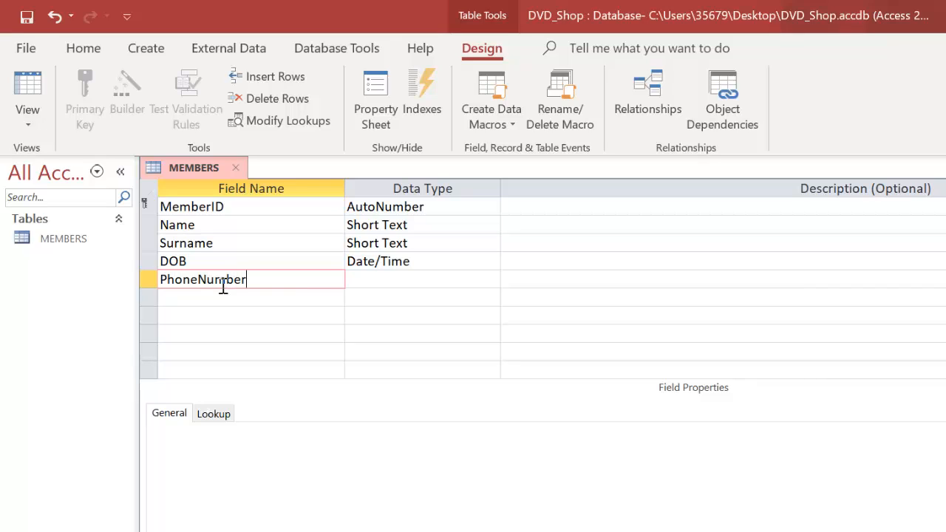
left_click(414, 279)
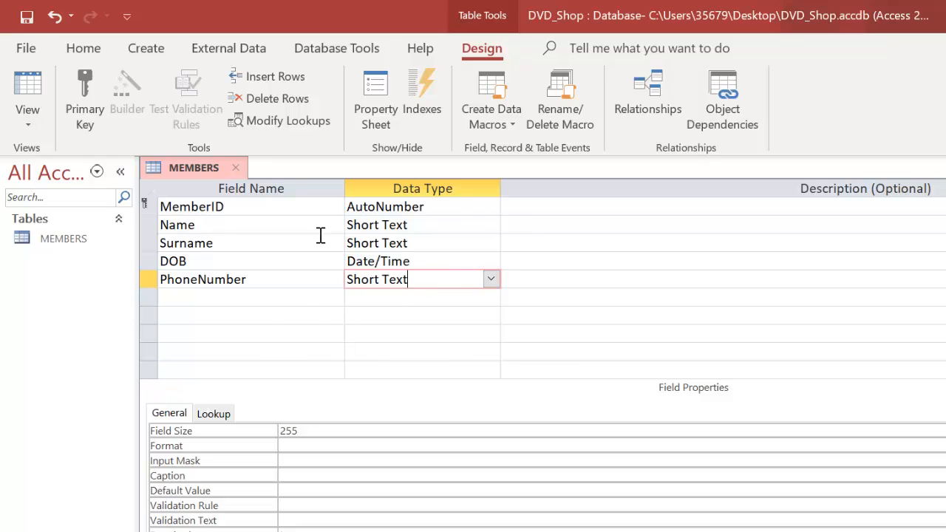
mouse_move(514, 291)
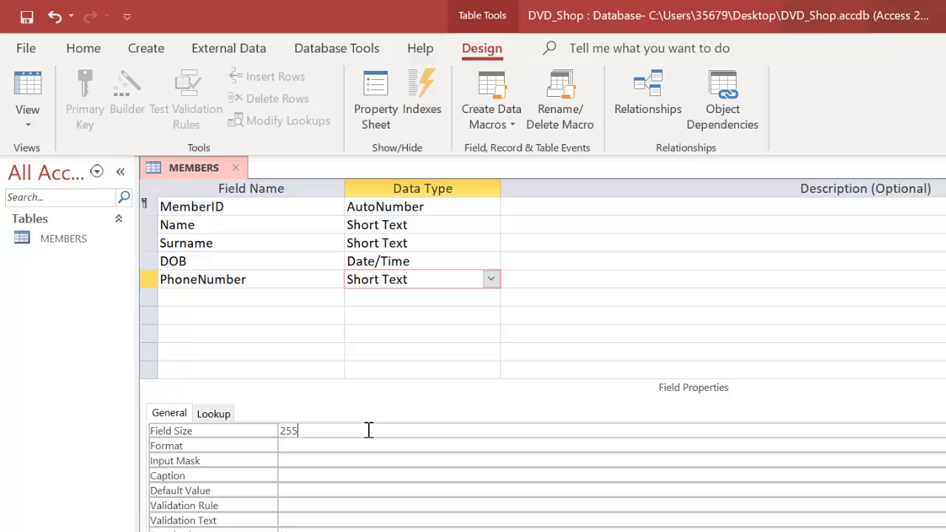
type("8")
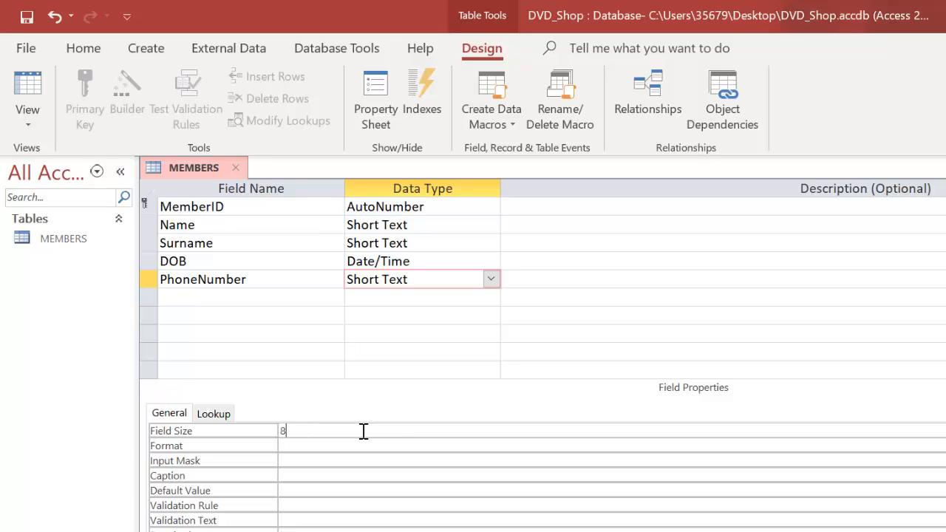
mouse_move(331, 461)
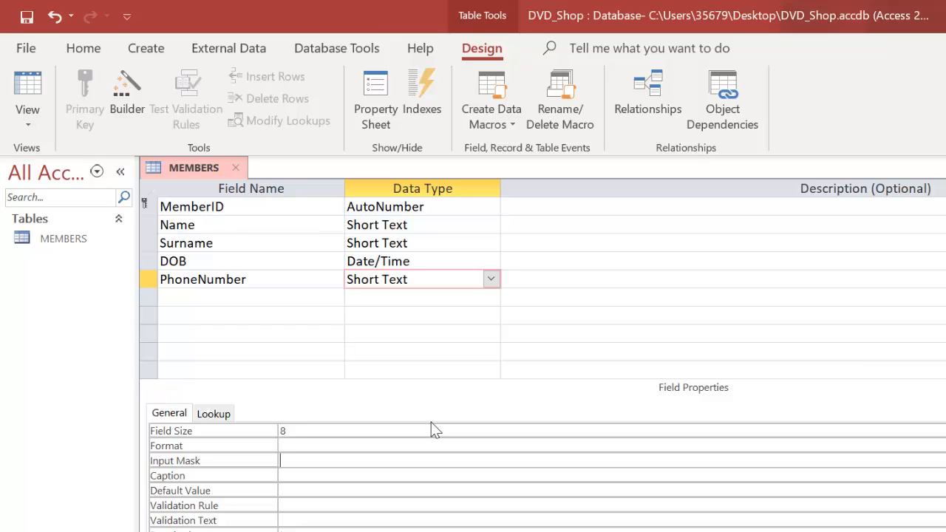
type("00000000")
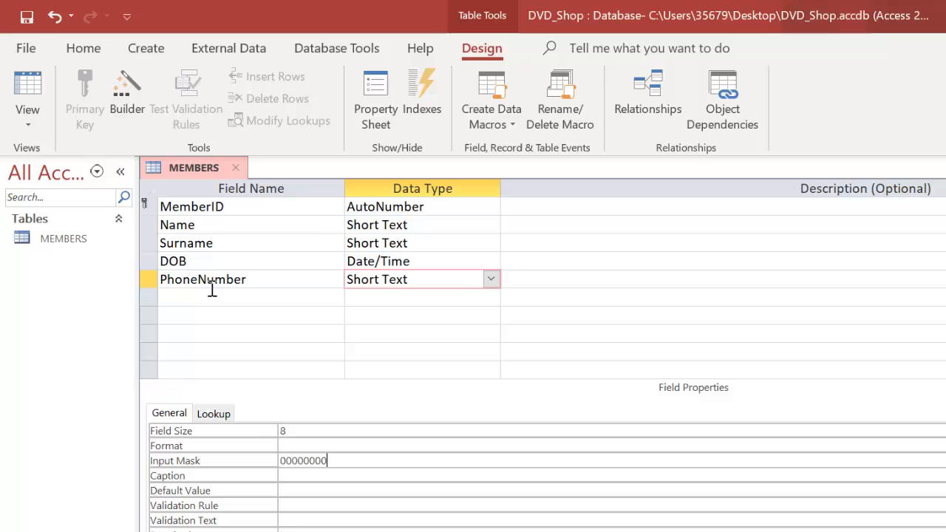
left_click(252, 298)
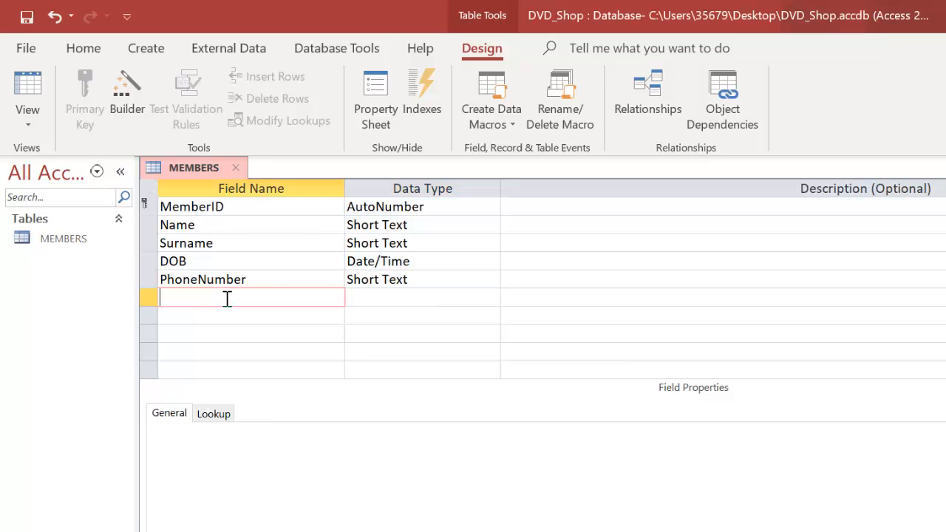
Step: Add Email (Short Text, size 100) and PostalAddress (Short Text, size 200) fields
type("Email")
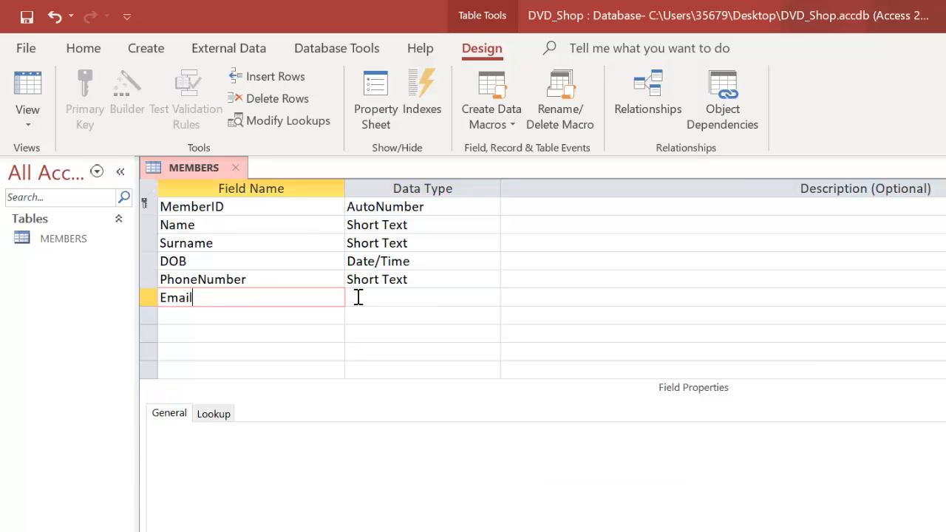
left_click(422, 297)
type("100")
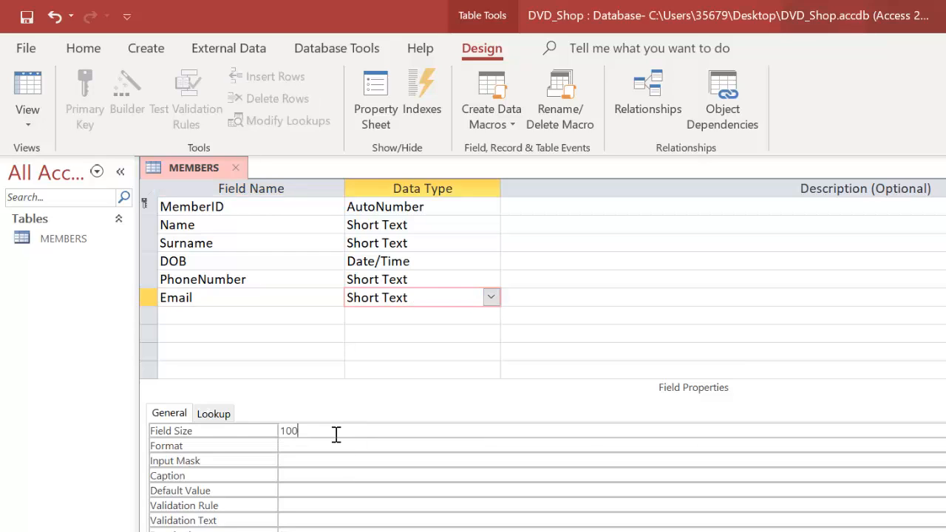
left_click(251, 316)
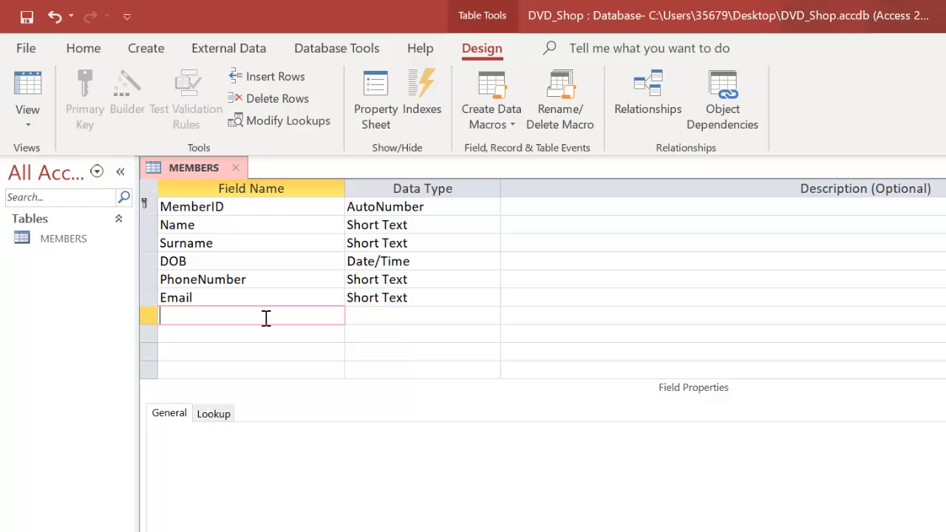
type("Posta")
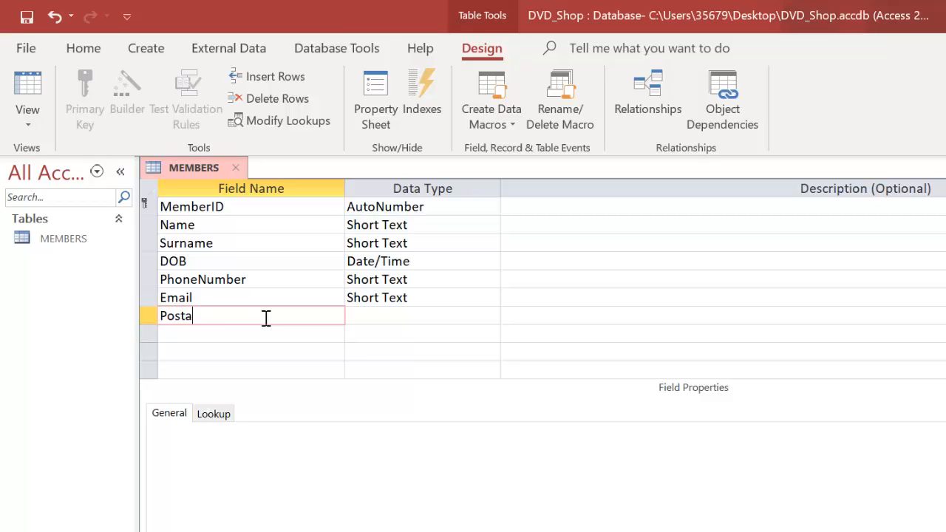
type("lAddree")
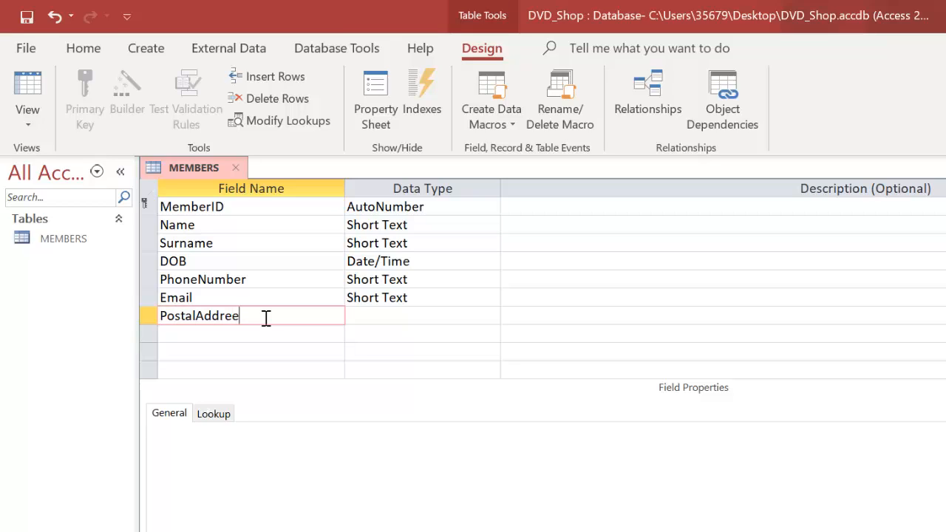
type("ss")
type("2")
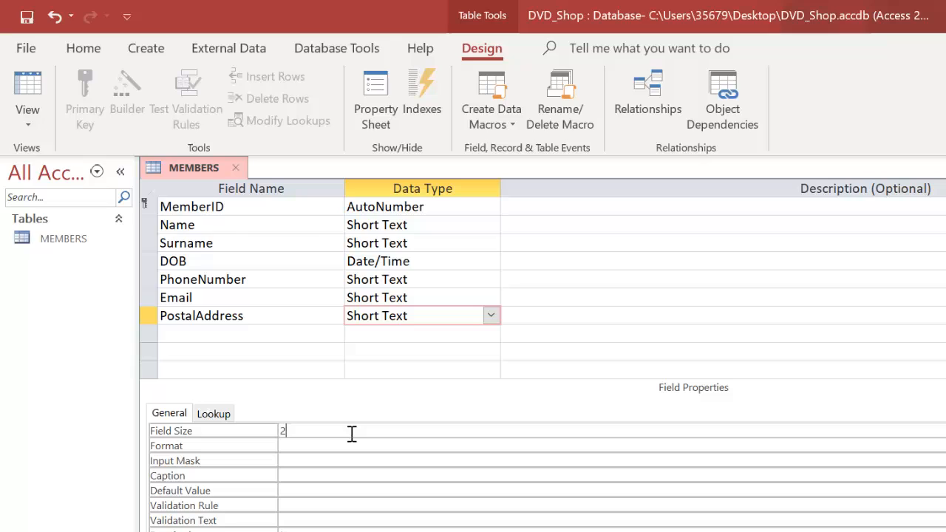
type("00")
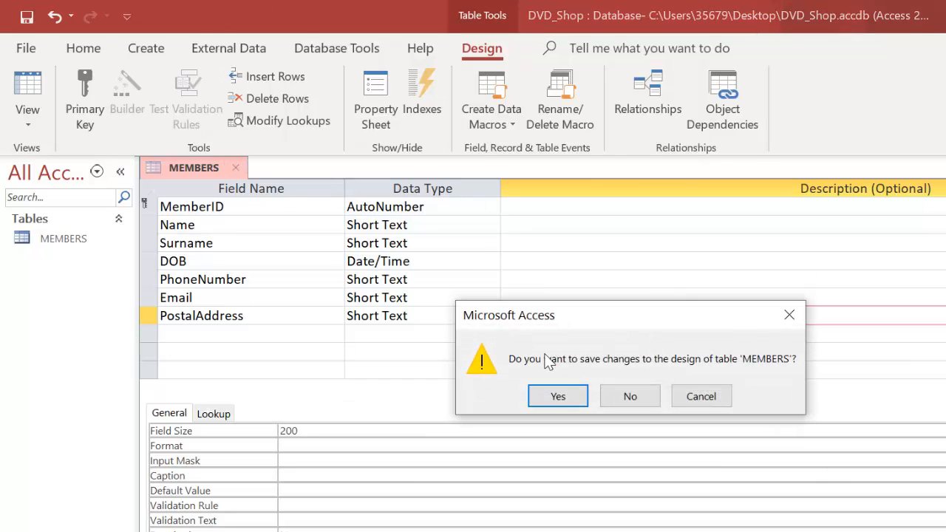
Step: Save the MEMBERS design changes and create a new blank table from the Create ribbon
left_click(557, 396)
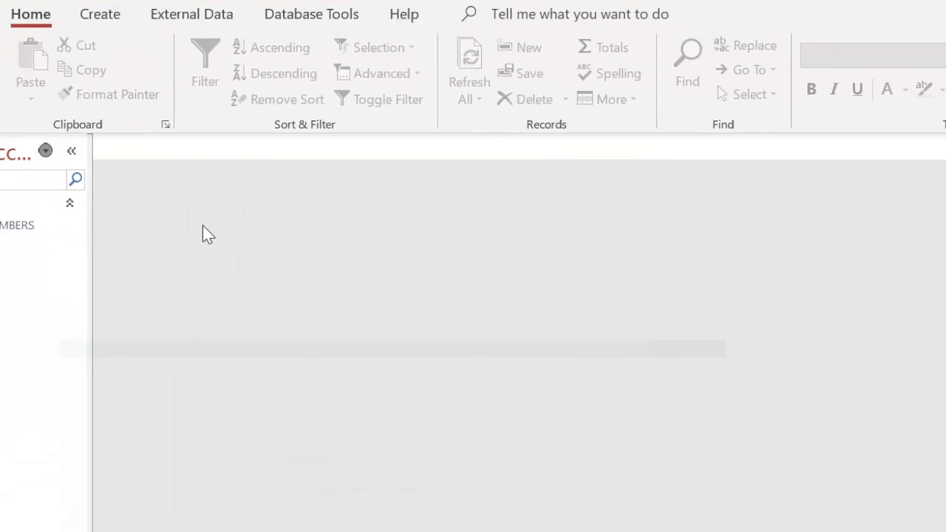
left_click(99, 15)
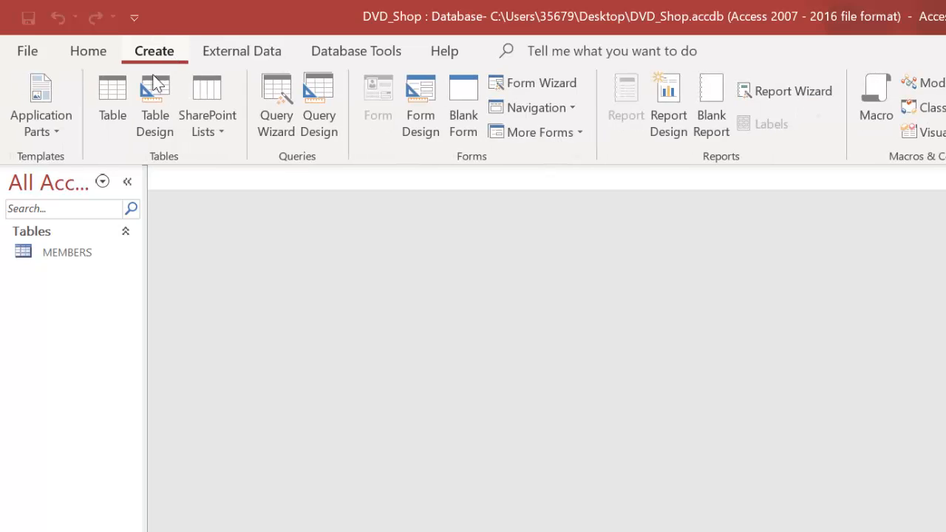
left_click(112, 89)
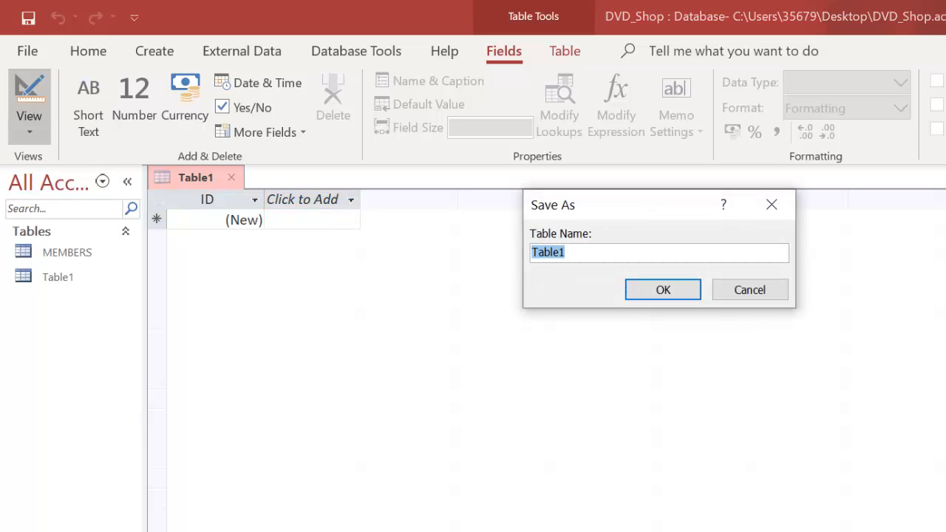
Step: Save the new table as DVDS and rename its ID field to DVDID
type("DVDS")
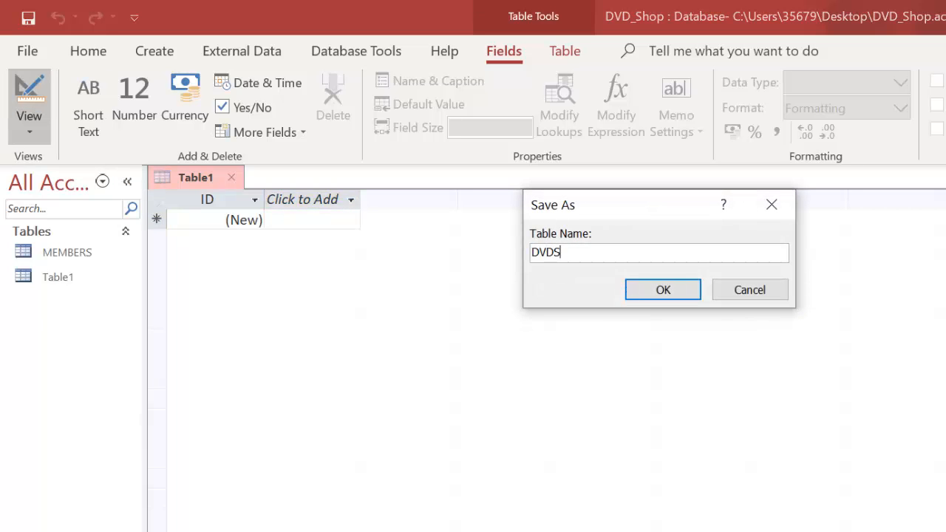
left_click(663, 289)
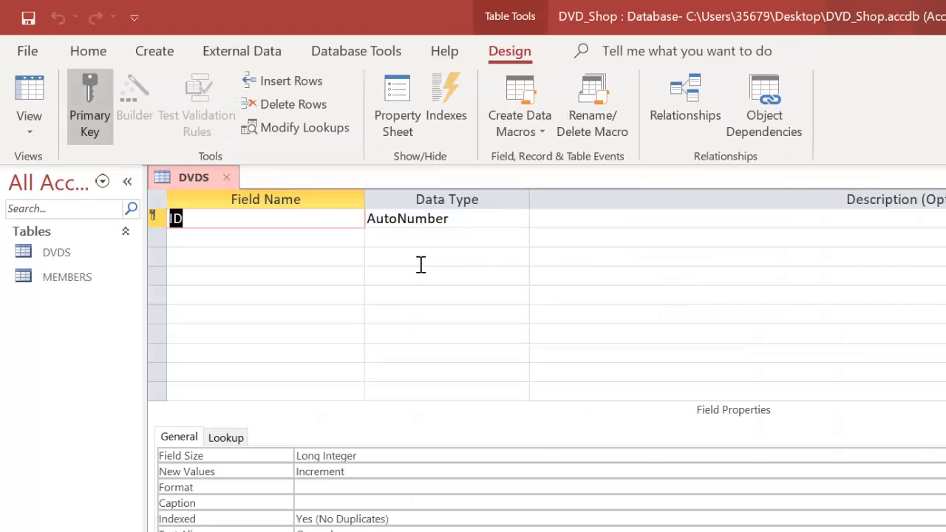
type("DVD")
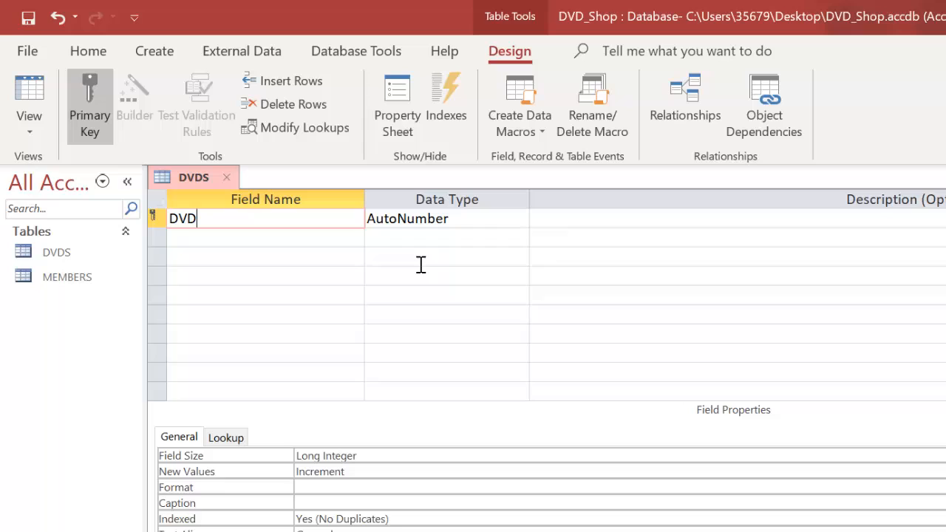
type("ID")
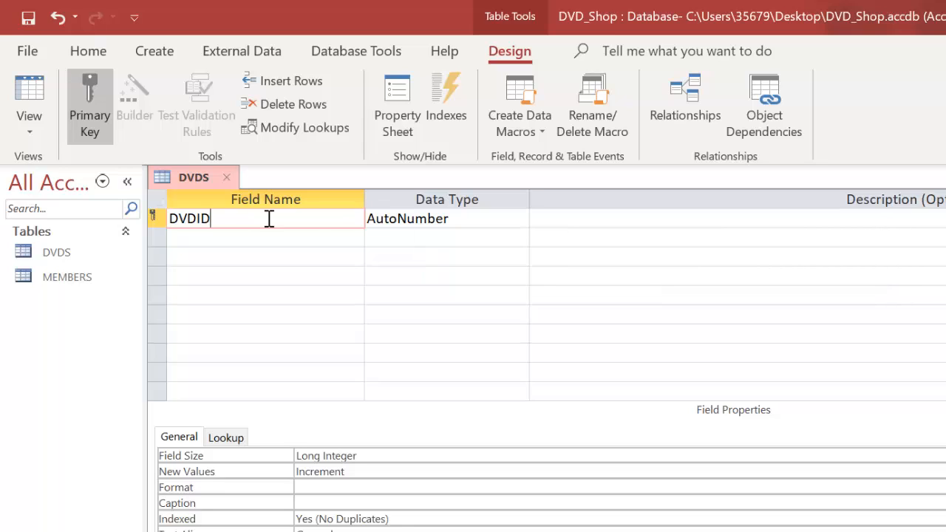
left_click(252, 237)
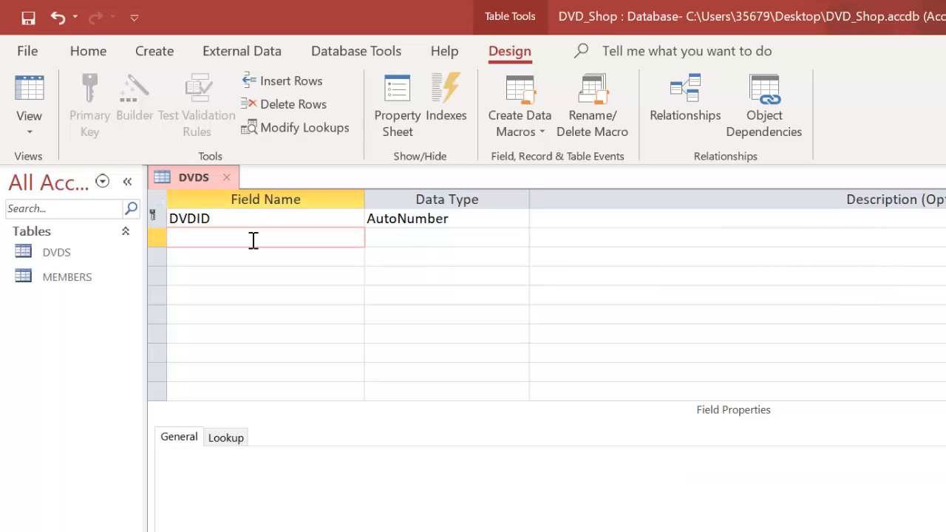
Step: Add FilmTitle (Short Text, size 30) and Rating (Short Text) fields
type("FilmTitle")
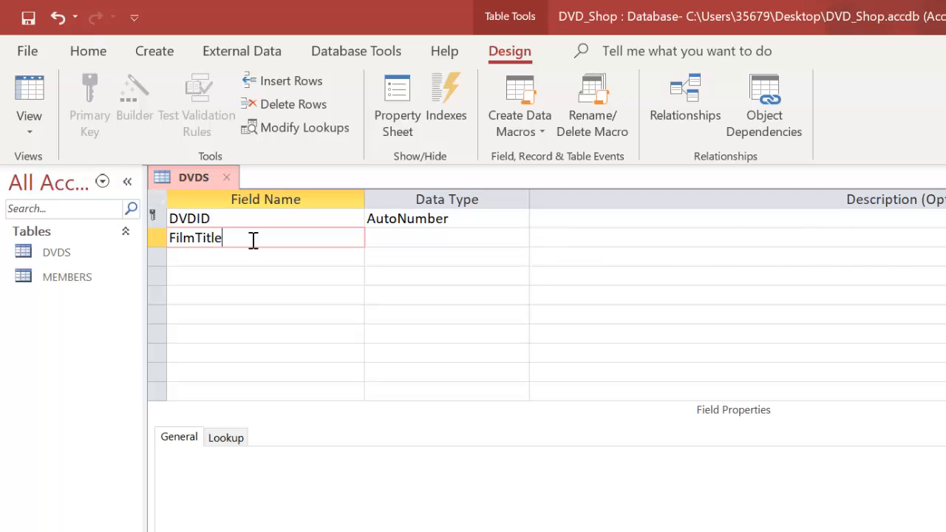
left_click(444, 236)
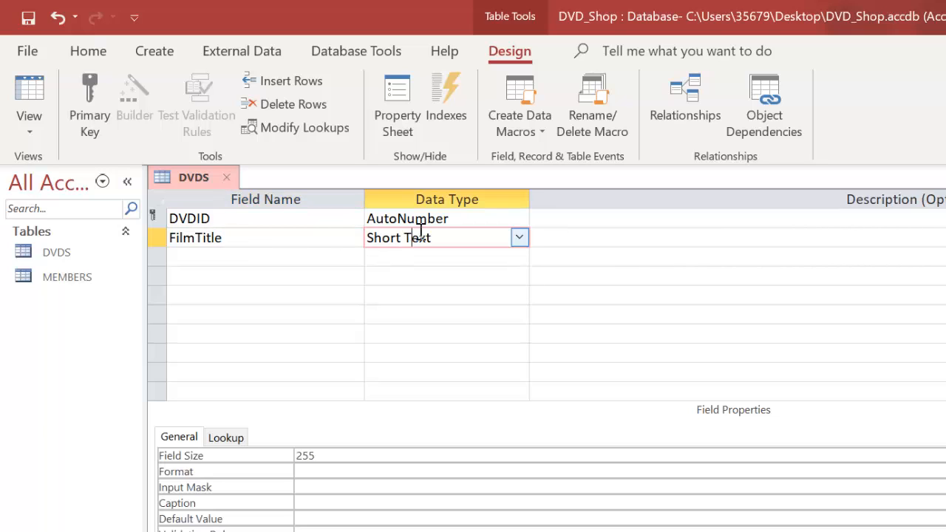
left_click(325, 455)
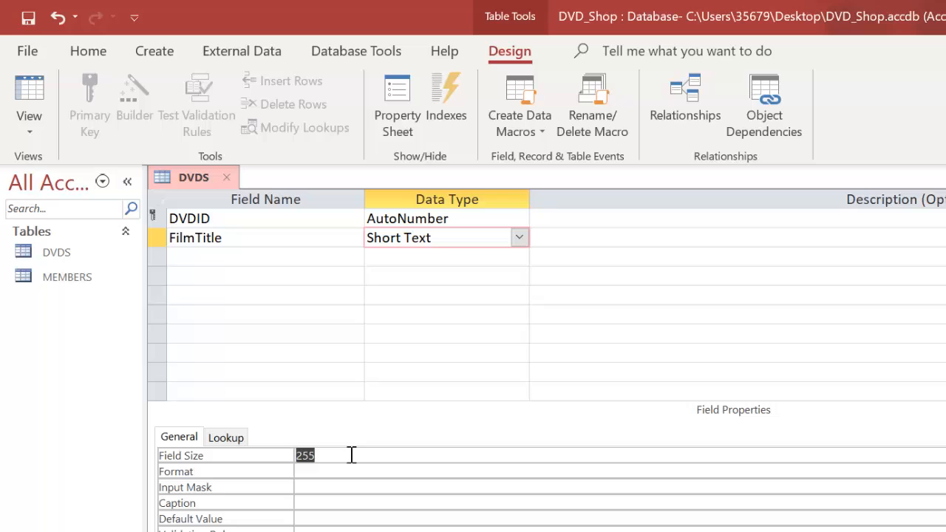
type("30")
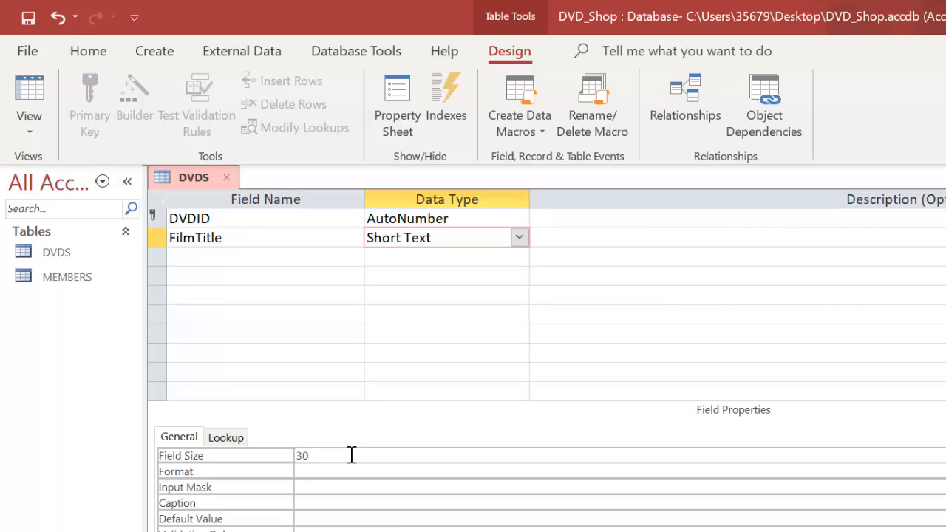
left_click(251, 257)
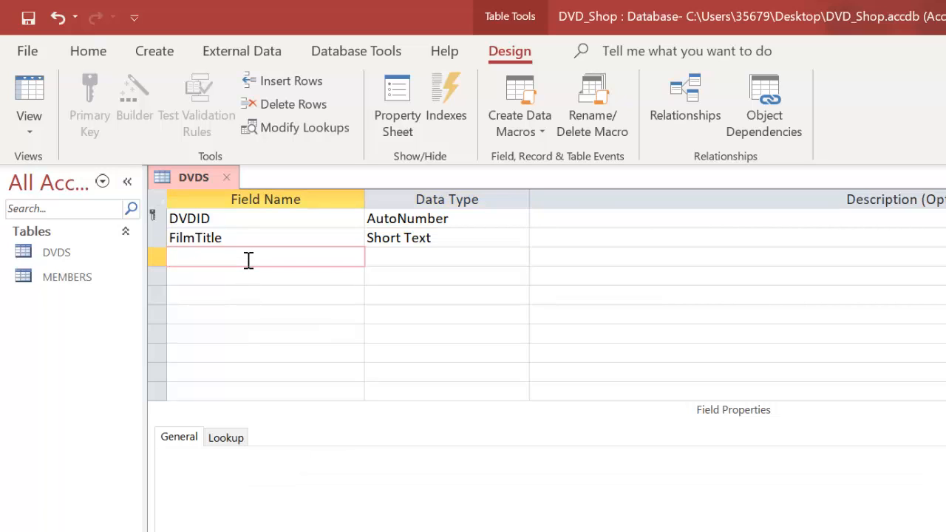
type("Rating")
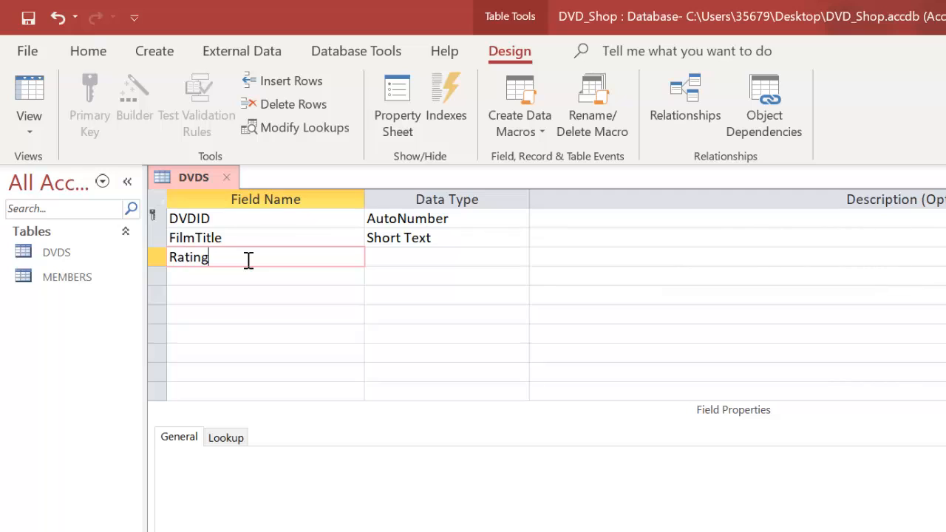
left_click(443, 257)
type("20")
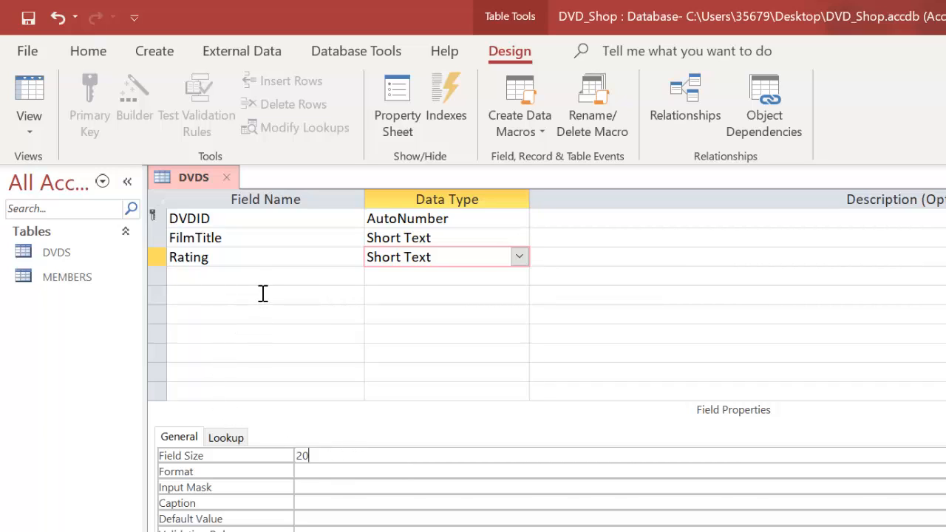
Step: Add a Genre field sized 20 and start the Lookup Wizard from its data type
type("Genre")
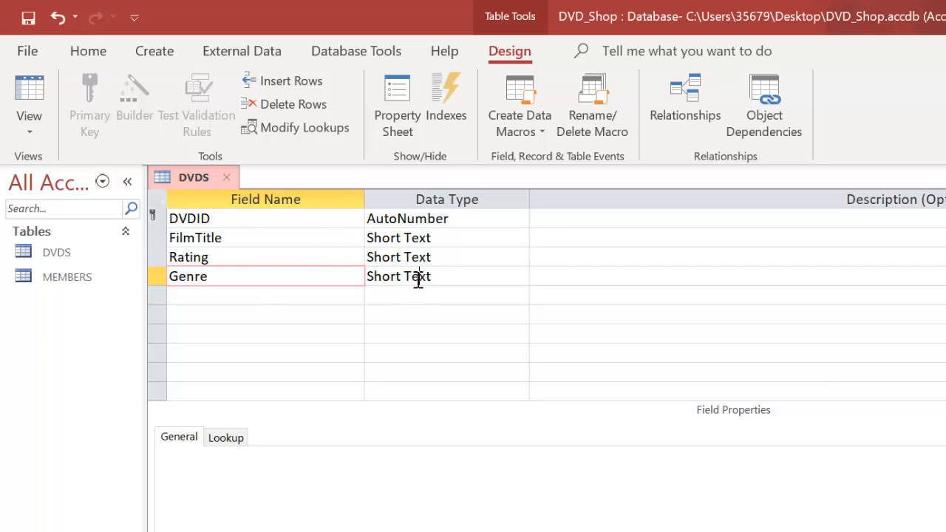
left_click(424, 276)
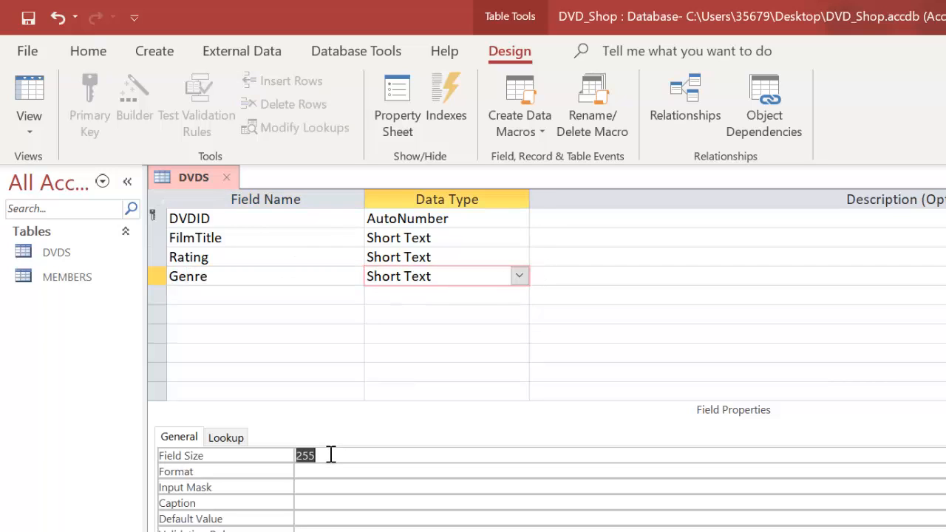
type("20")
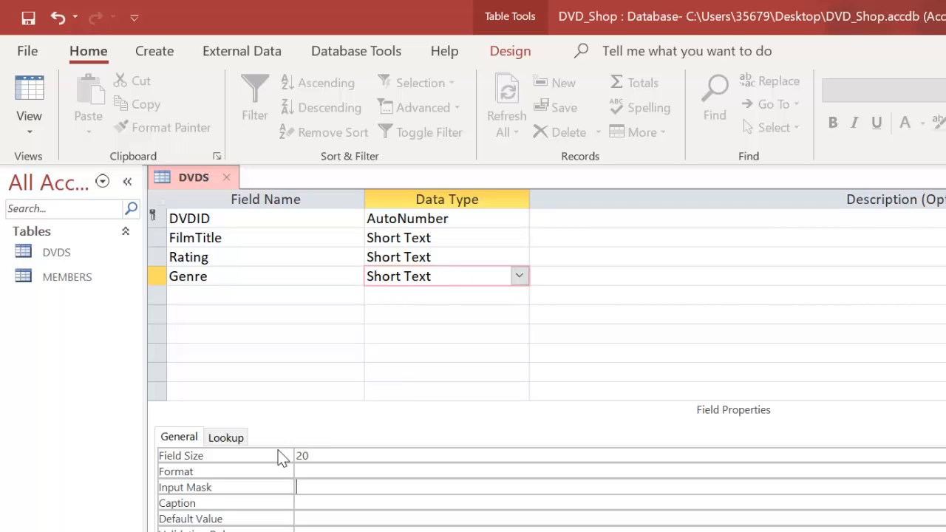
left_click(519, 277)
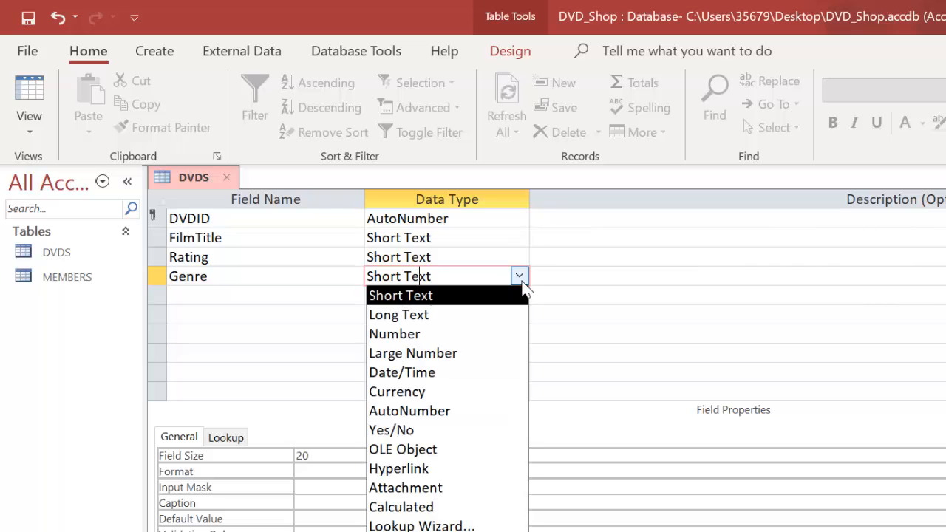
left_click(422, 527)
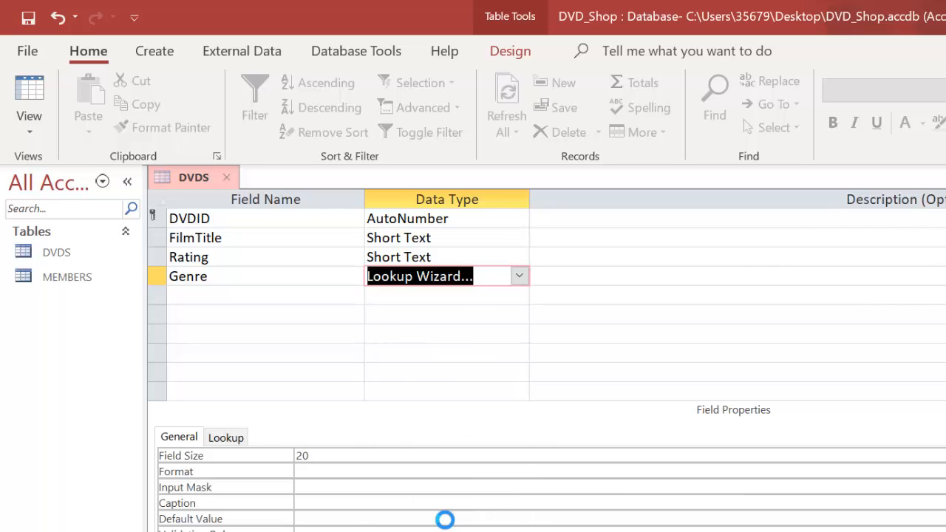
left_click(420, 276)
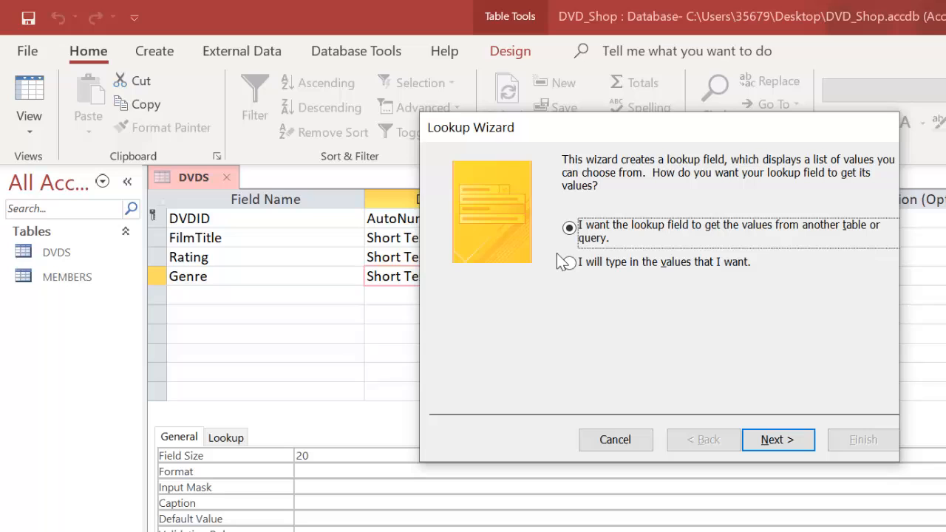
Step: Choose to type in the lookup values and enter genres Action, Comedy, Drama, Fantasy, Romance, Thriller
left_click(568, 261)
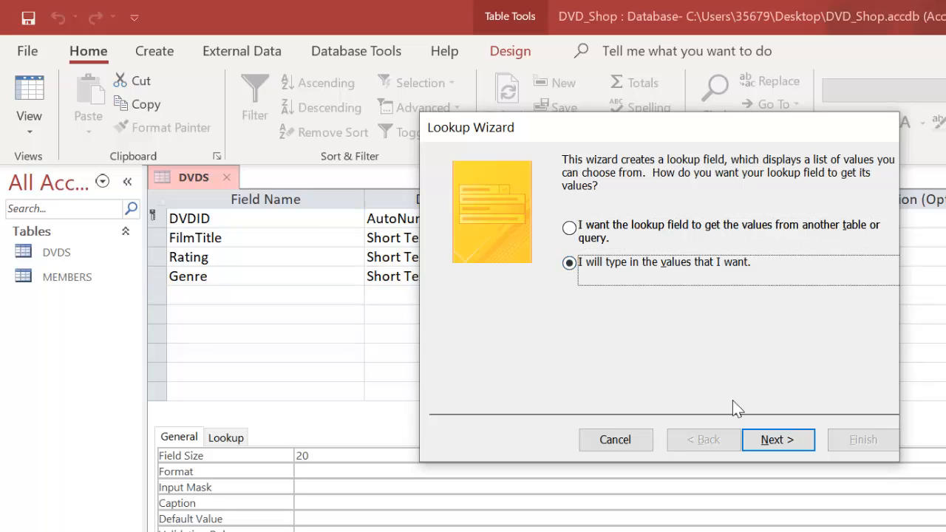
left_click(777, 441)
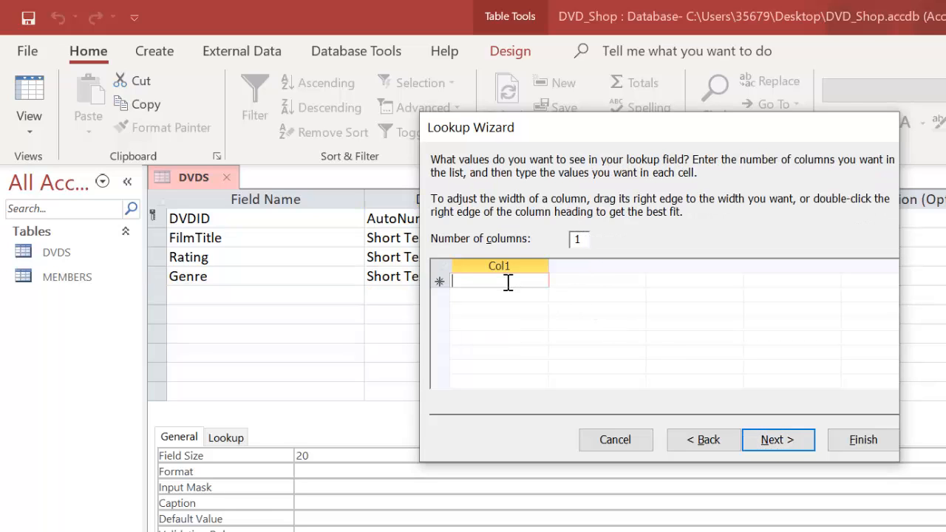
type("A")
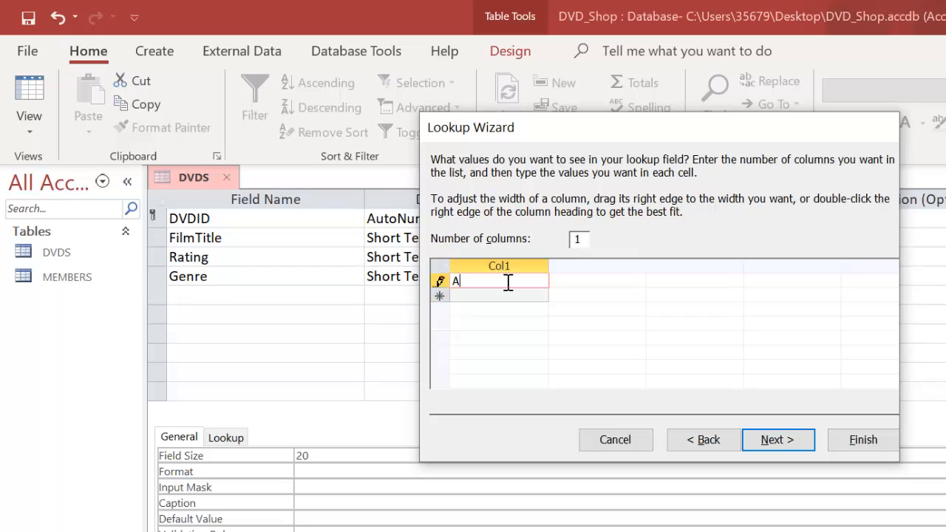
type("ction")
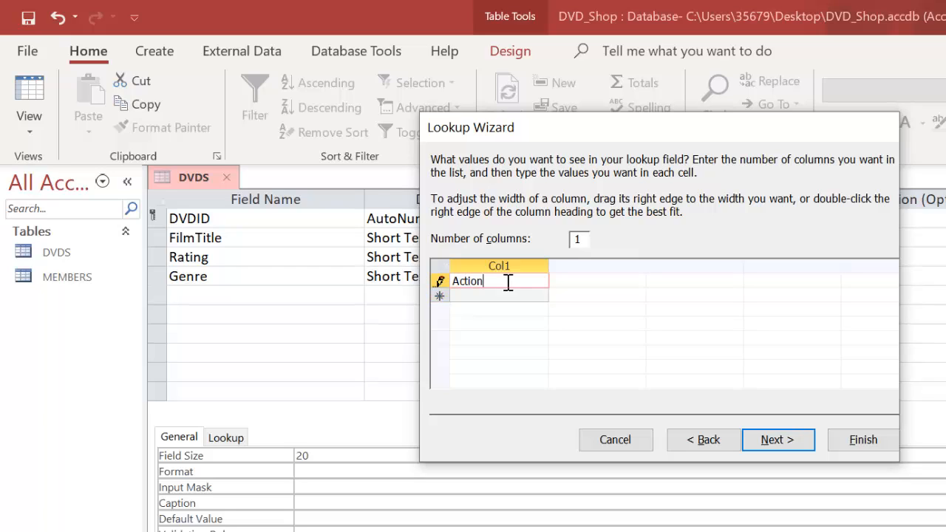
type("Comedy")
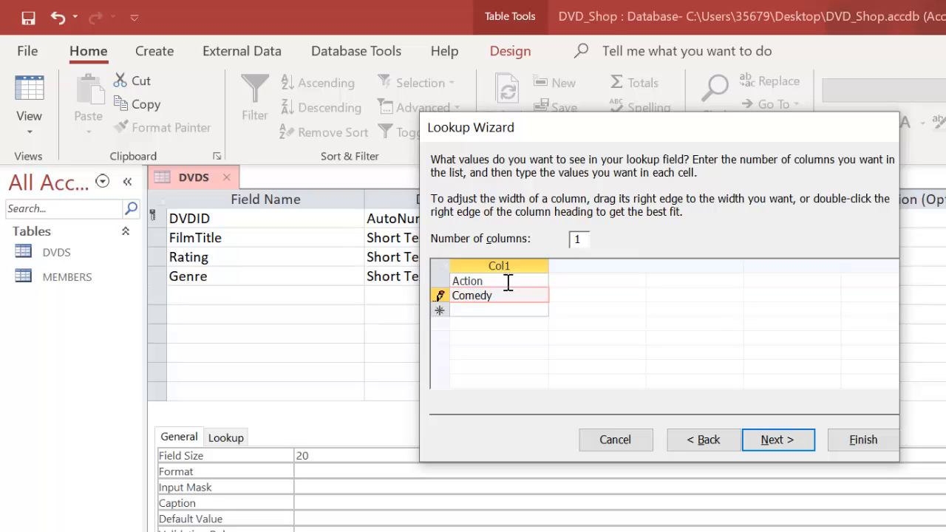
type("Drama")
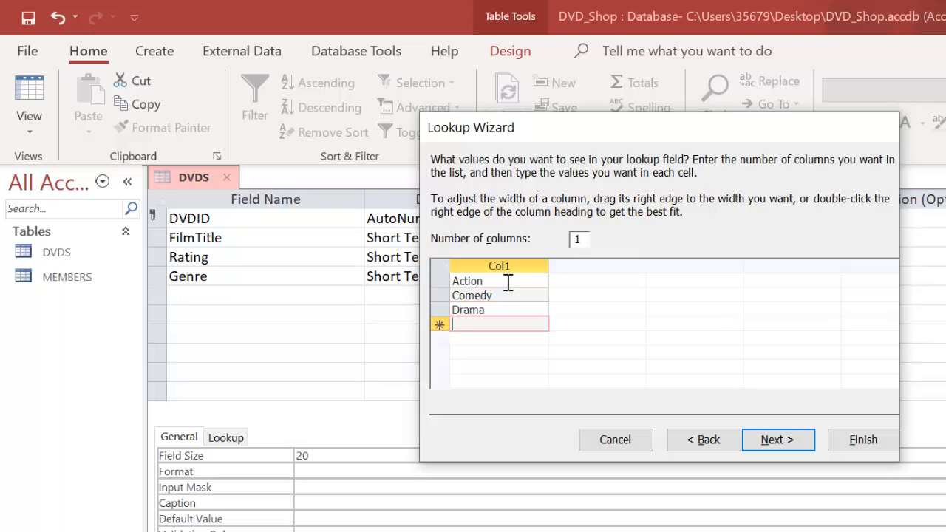
type("Fantasy")
type("Mystery")
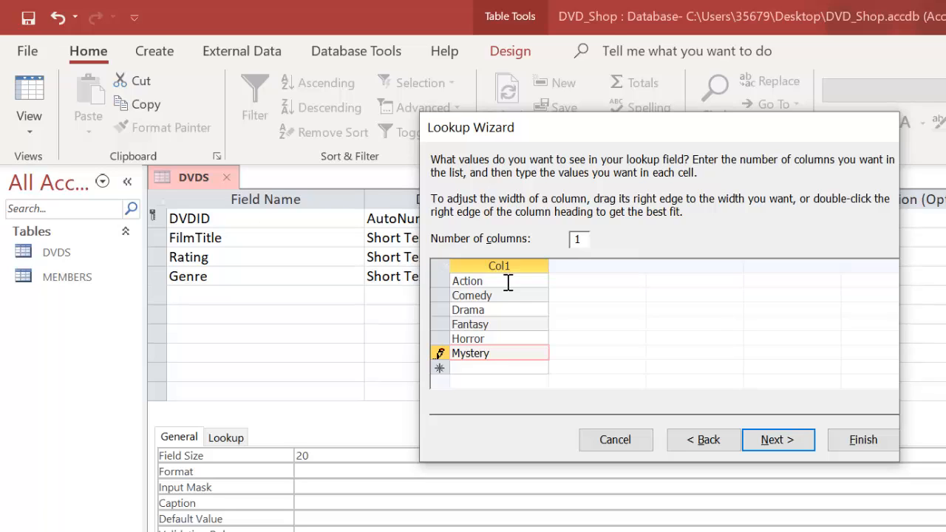
type("Rom")
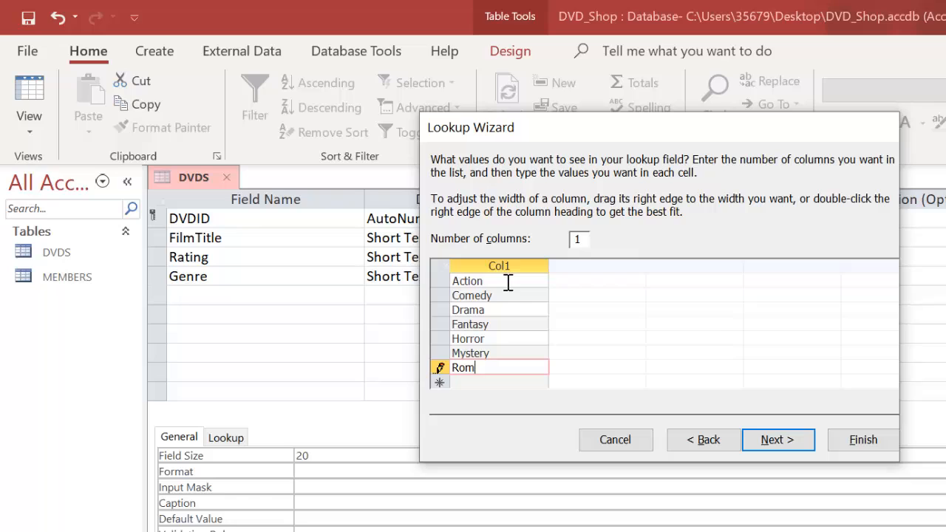
type("ance")
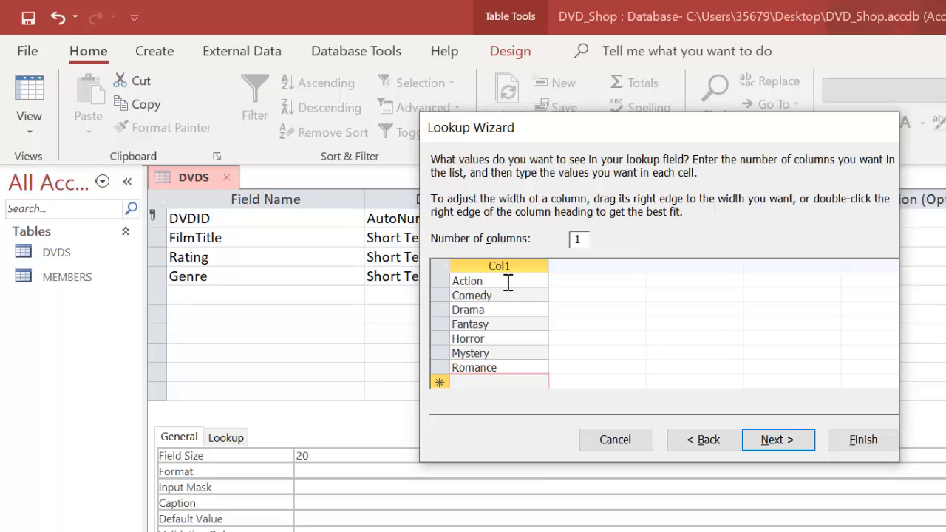
type("Thr")
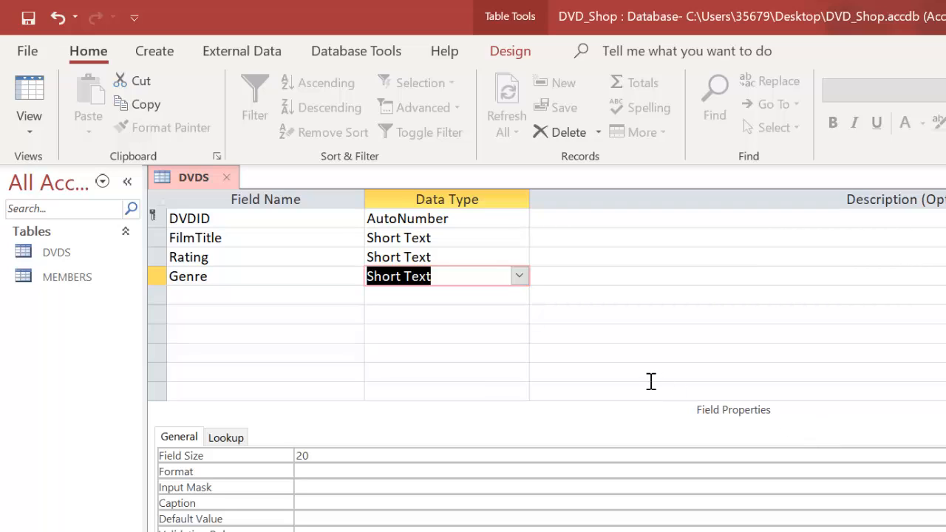
mouse_move(241, 295)
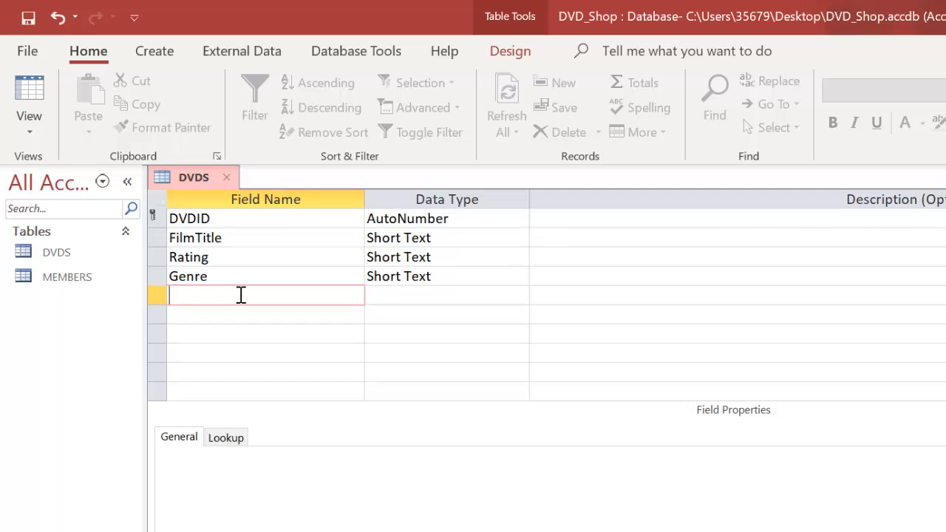
Step: Add a Director short text field with field size 50
type("Director")
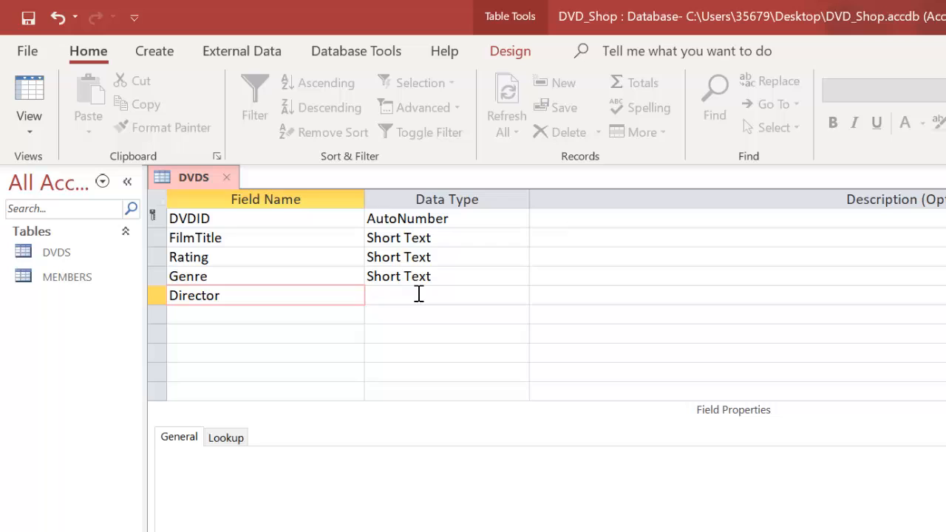
left_click(447, 296)
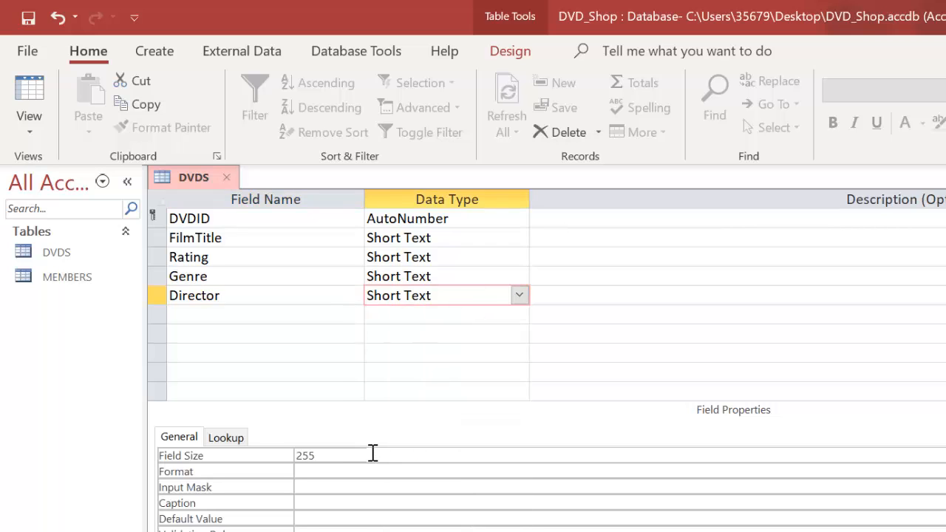
type("50")
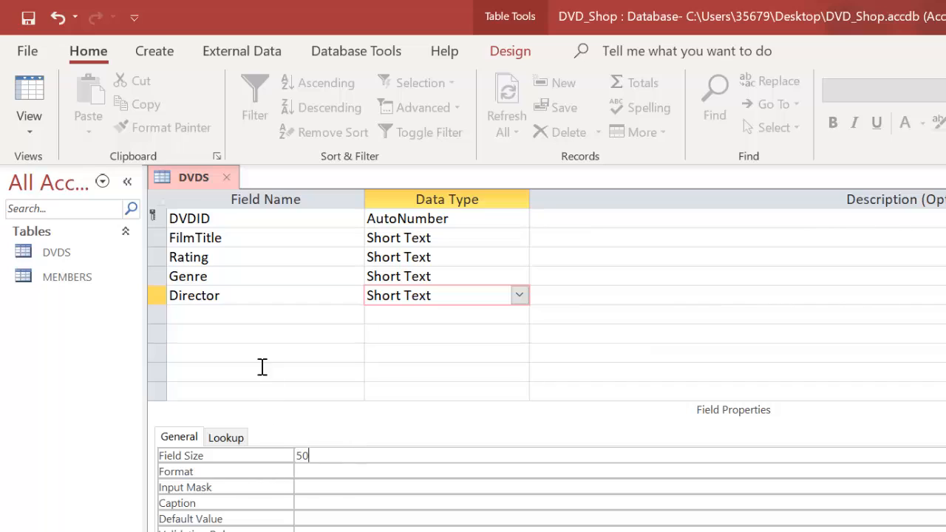
Step: Add a ReleaseDate field as Date/Time with Medium Date format
type("Re")
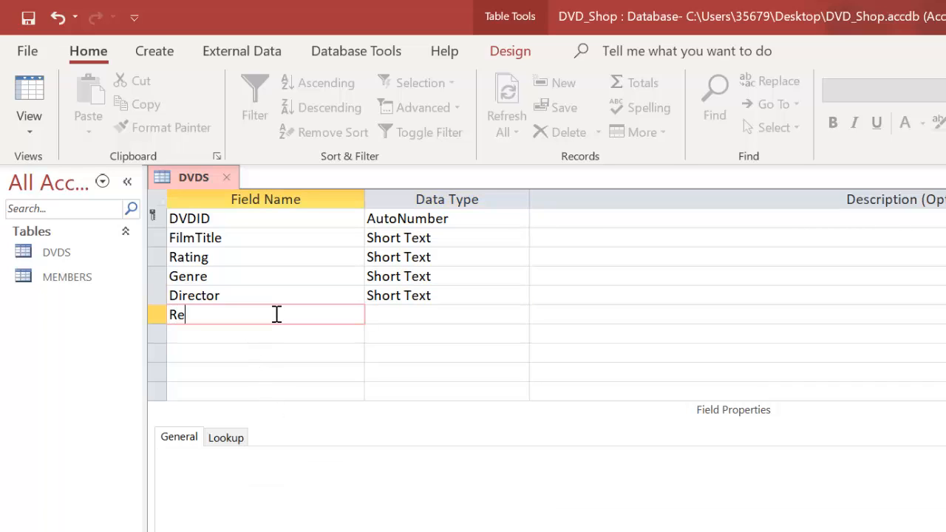
type("leaseDate")
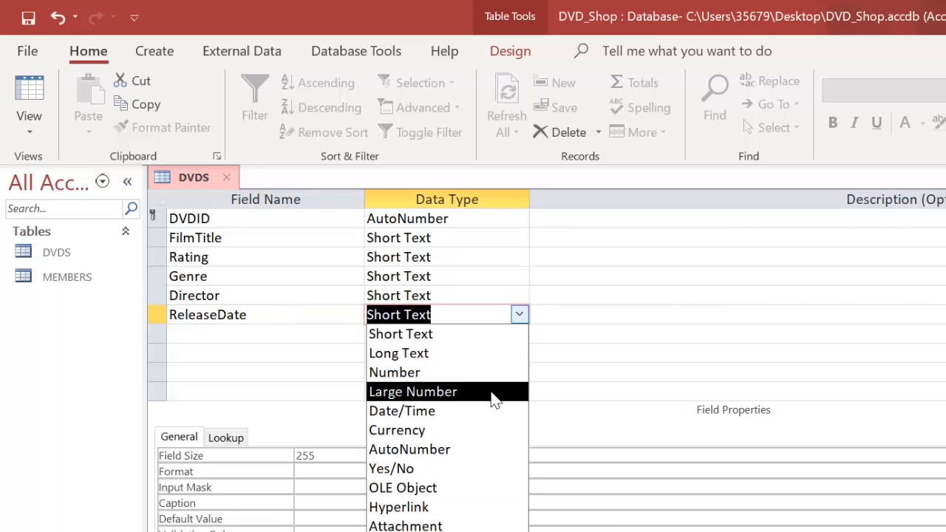
left_click(402, 411)
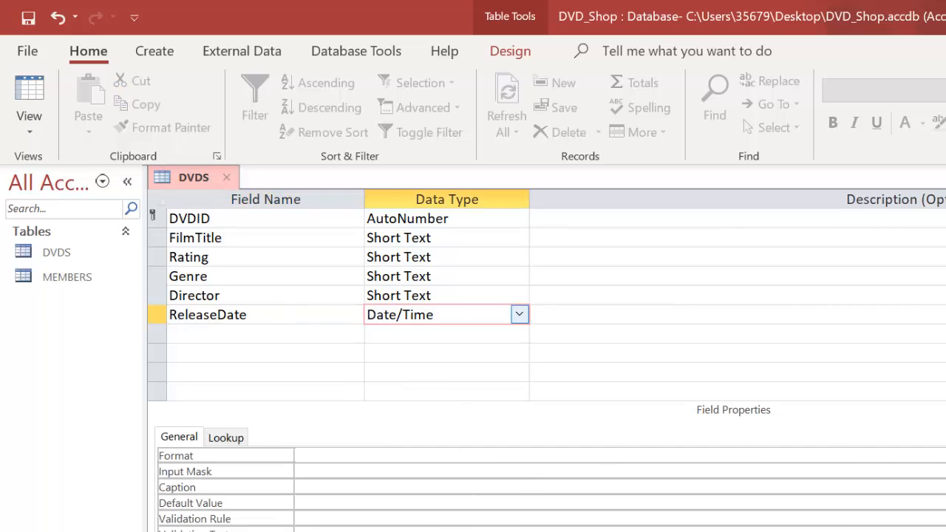
left_click(325, 455)
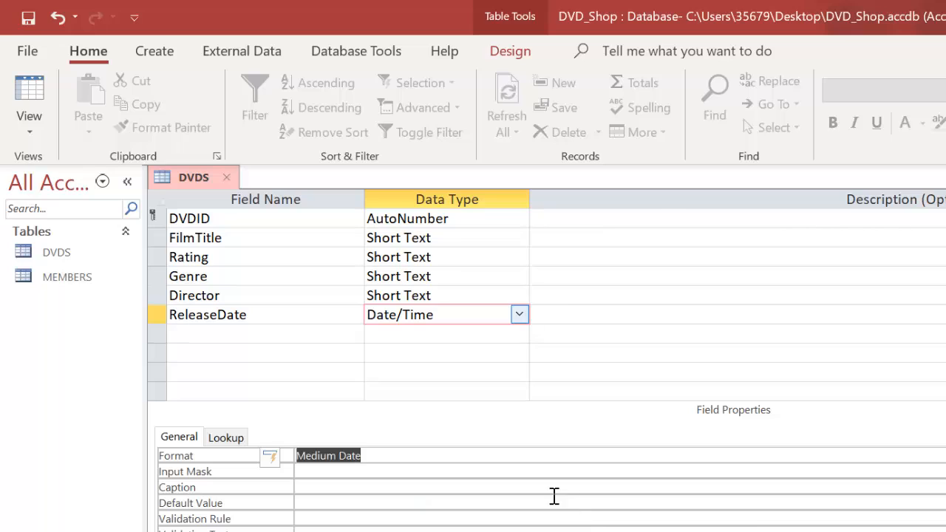
left_click(248, 334)
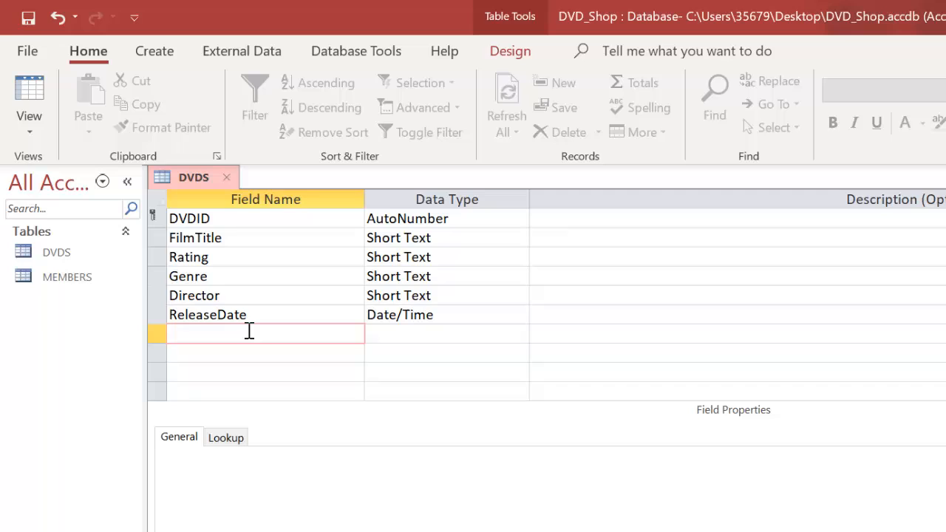
Step: Add a MainActors text field and move to the next empty row
type("MainActors")
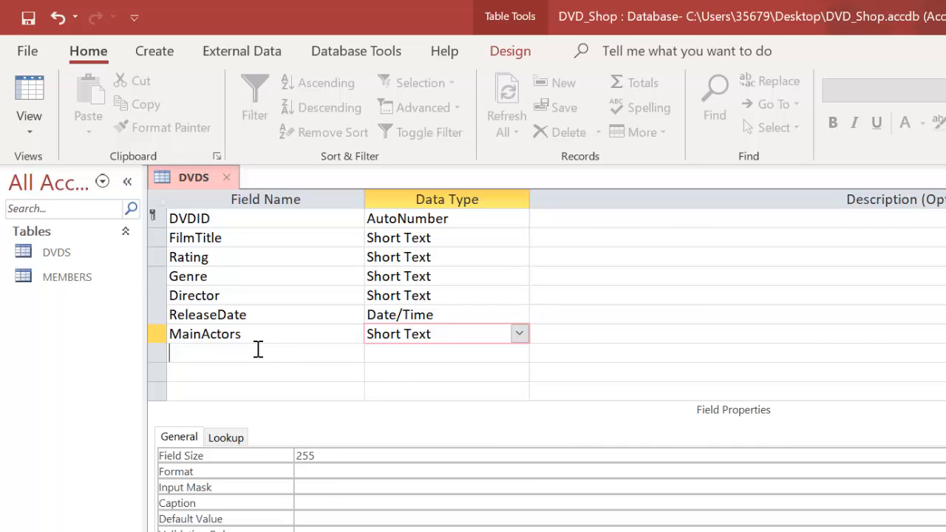
left_click(257, 352)
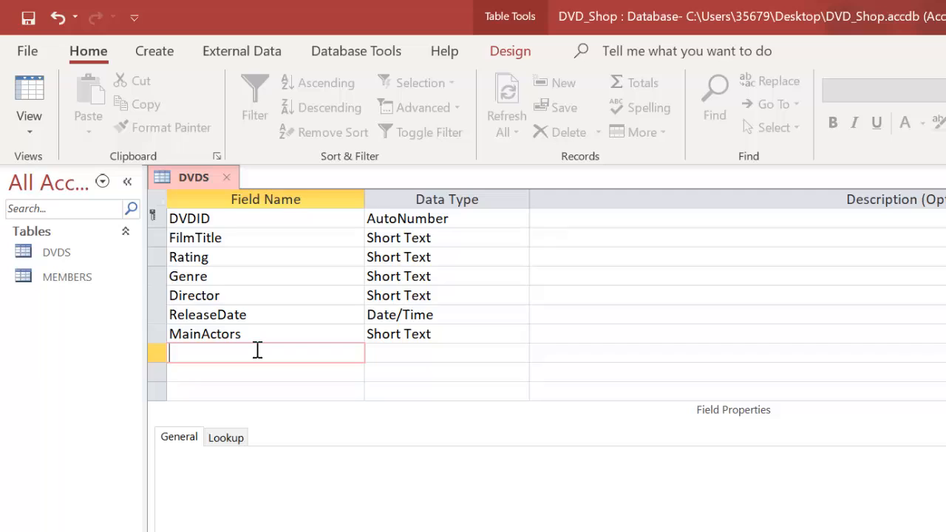
Step: Add a LoanPrice field with the Currency (Euro) data type
type("Loa")
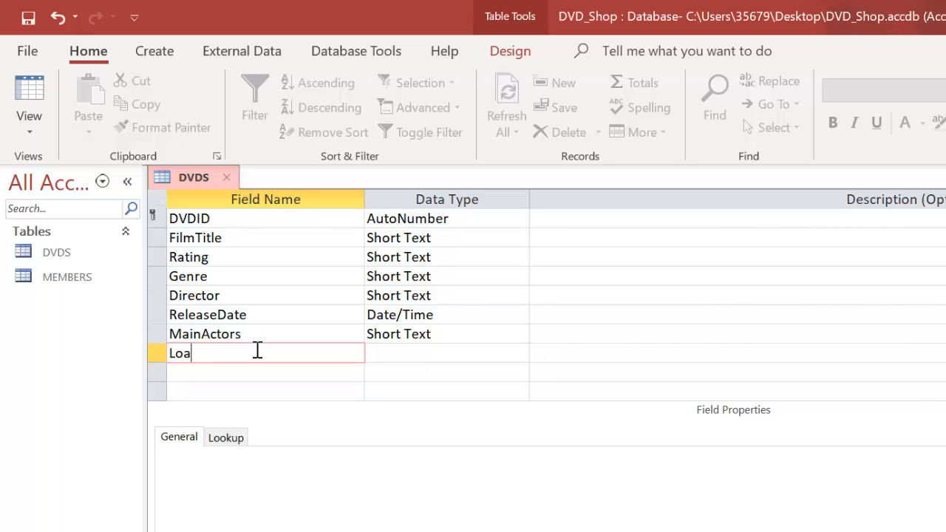
type("nPrice")
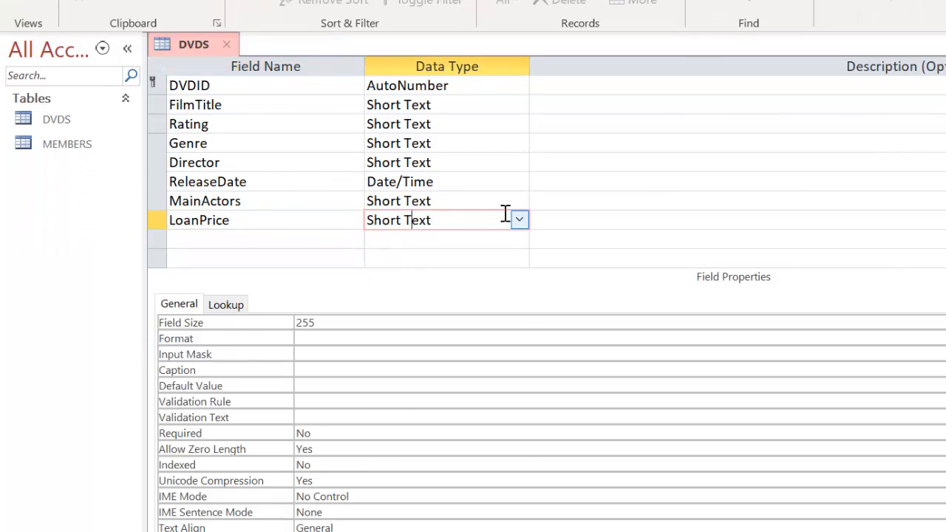
left_click(519, 218)
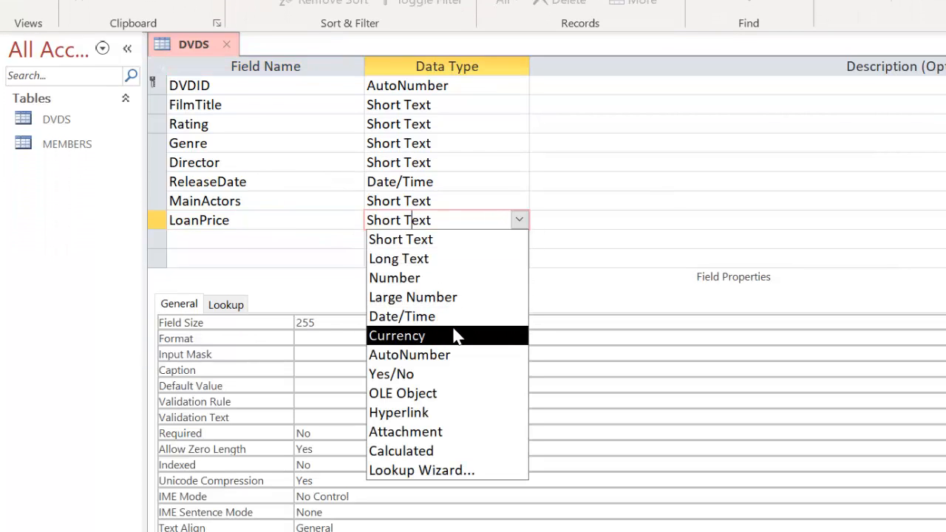
left_click(396, 335)
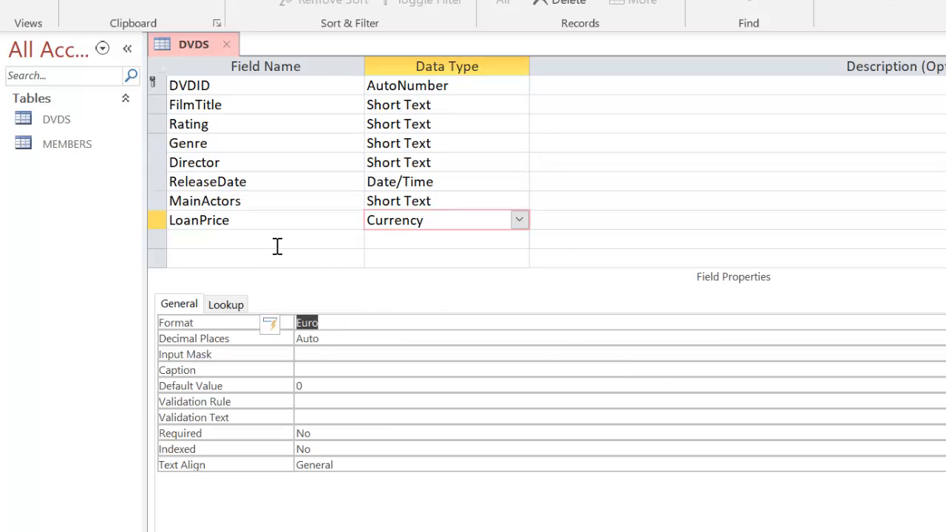
Step: Add a ShelfMark Short Text field limited to 10 characters
type("ShelfMark")
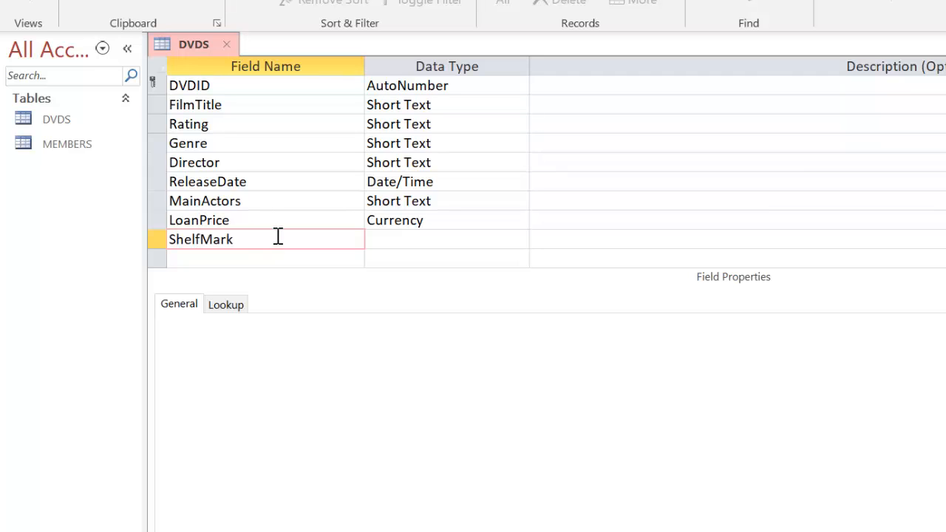
left_click(519, 238)
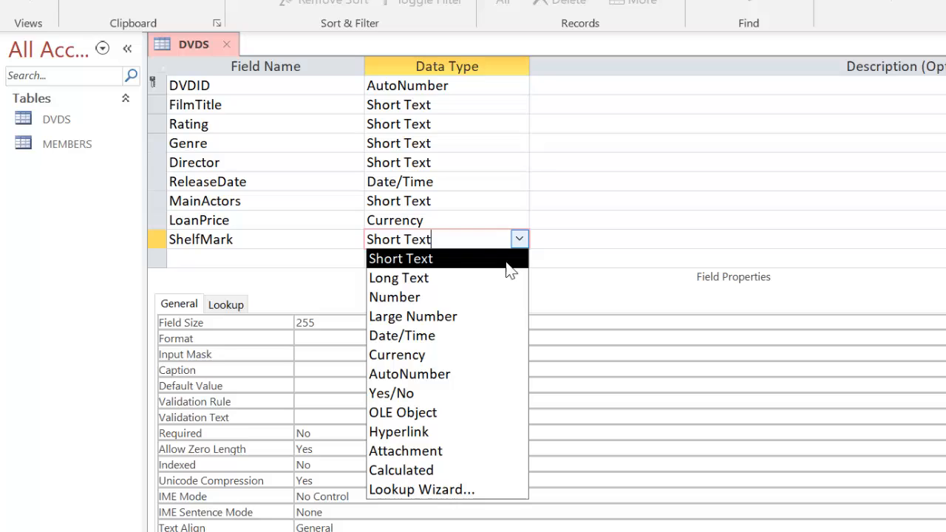
left_click(400, 257)
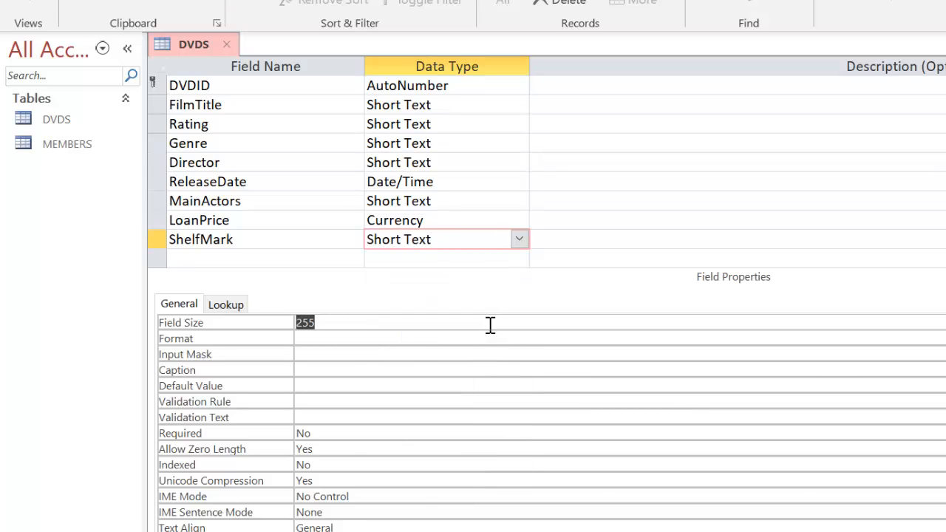
type("10")
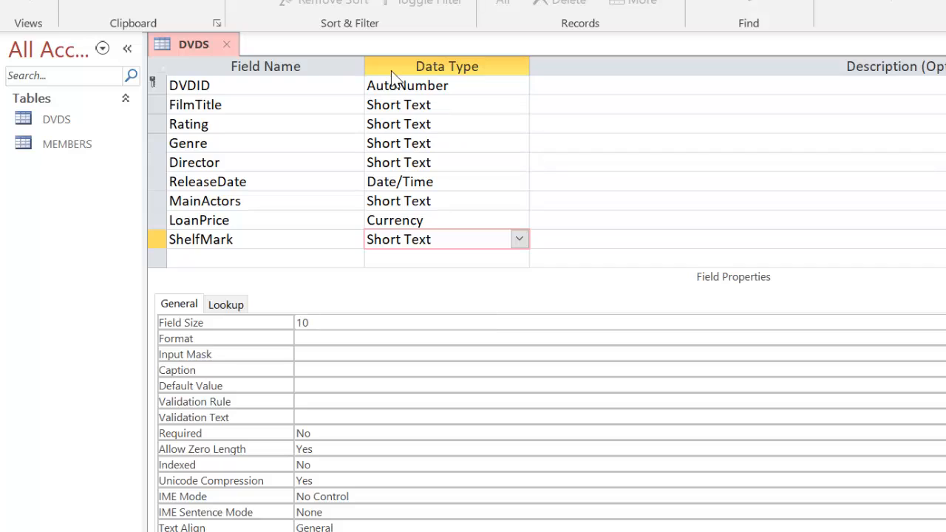
Step: Close the DVDS table design view
left_click(569, 257)
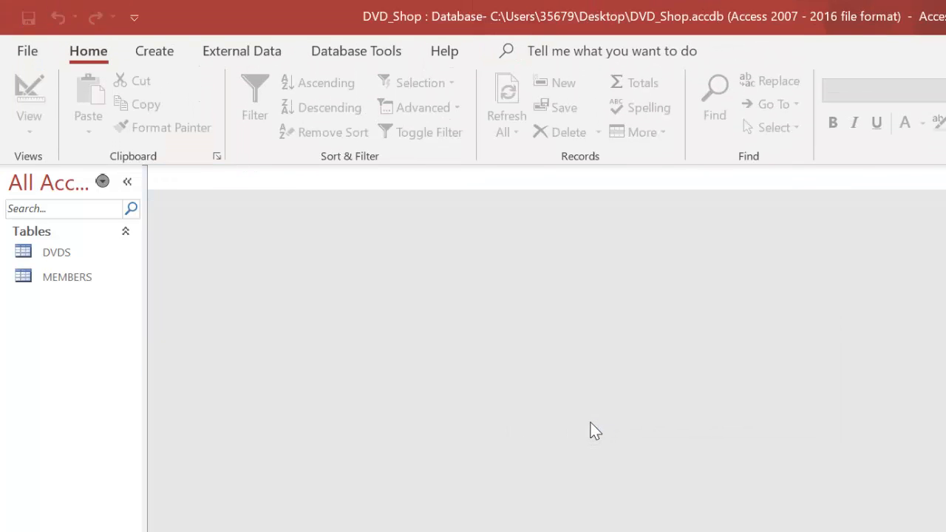
mouse_move(571, 426)
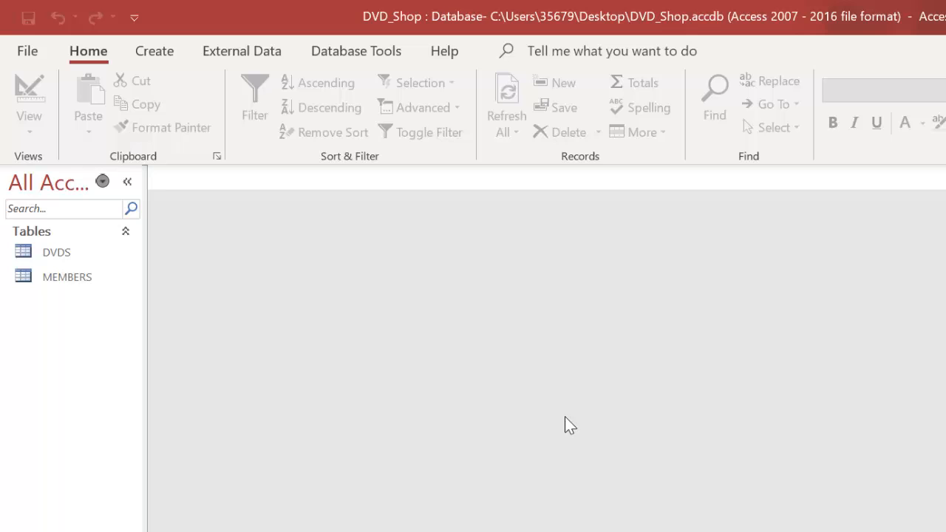
mouse_move(234, 272)
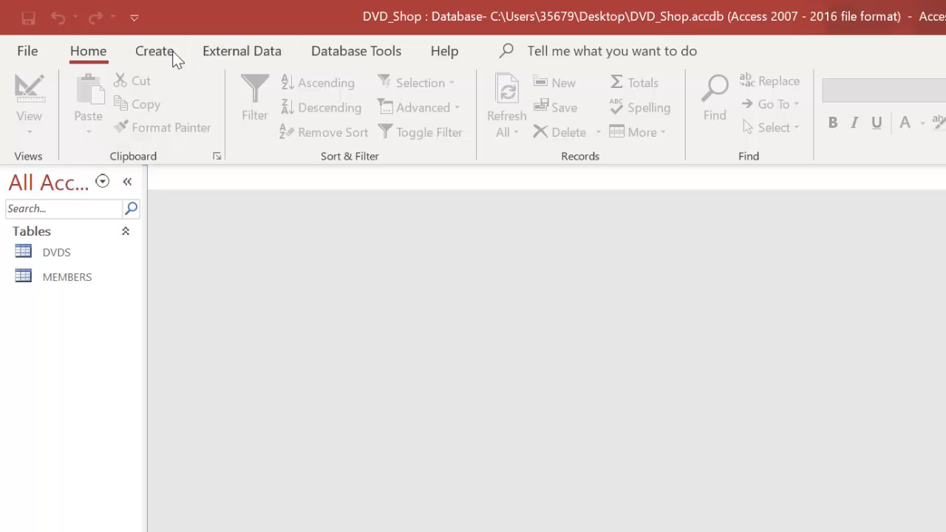
Step: Create a new blank table and save it as LOANS in design view
left_click(153, 50)
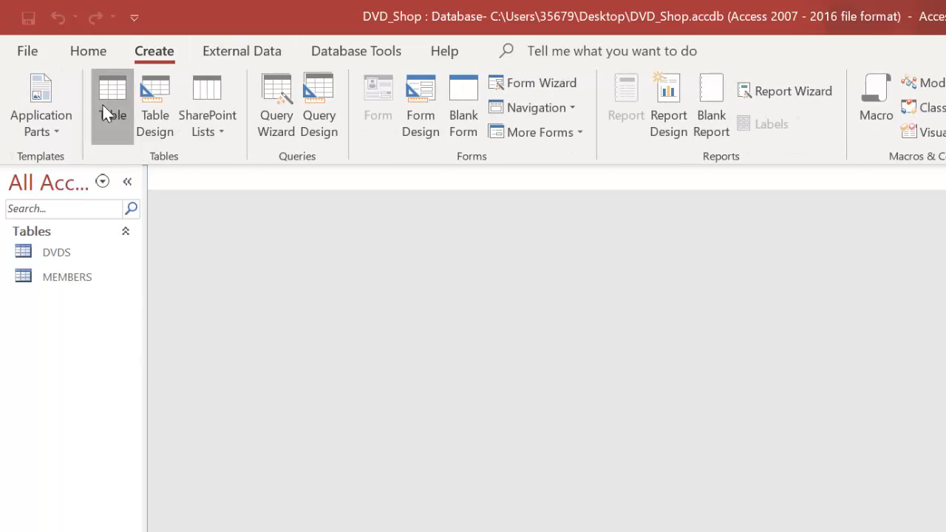
left_click(112, 96)
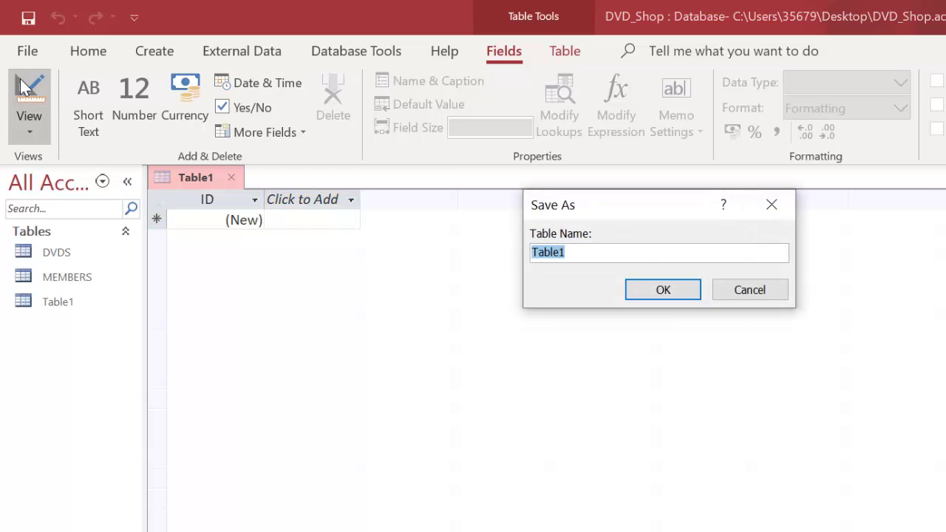
type("L")
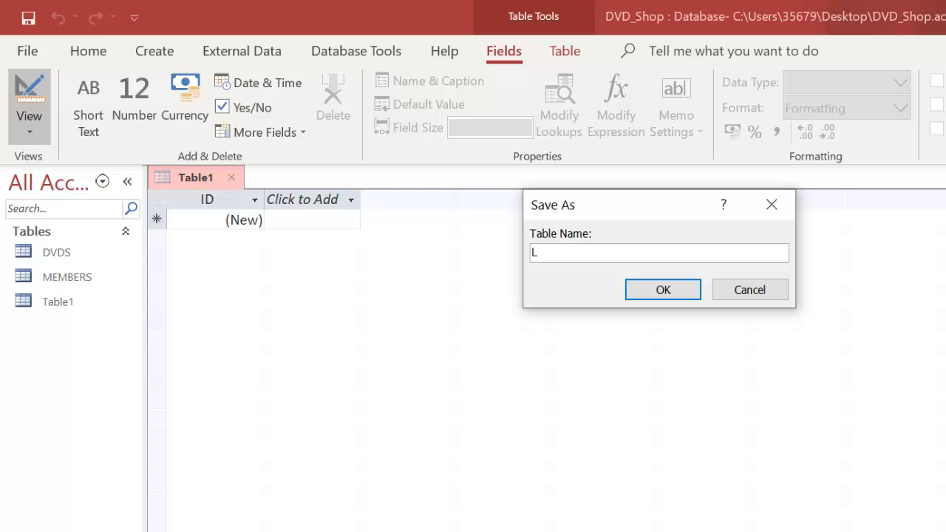
left_click(662, 288)
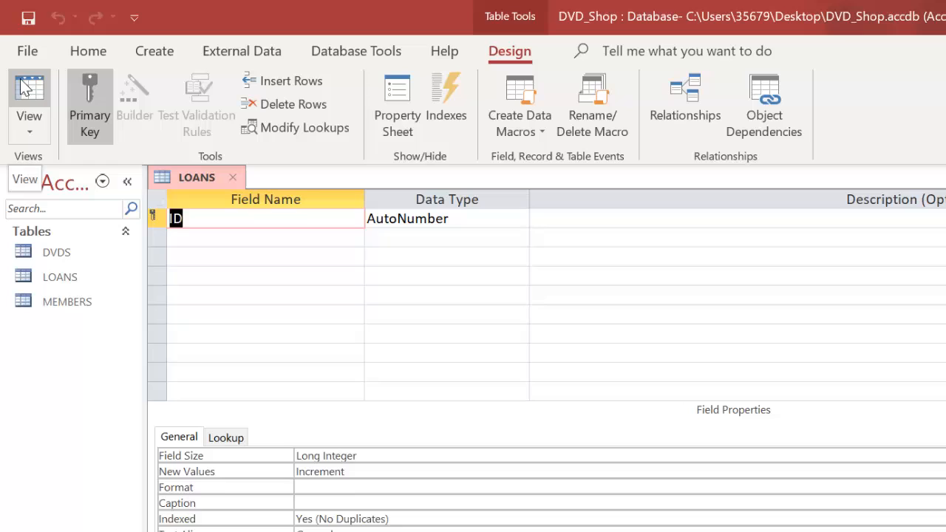
Step: Rename the default ID key field to LoanID
type("Lo")
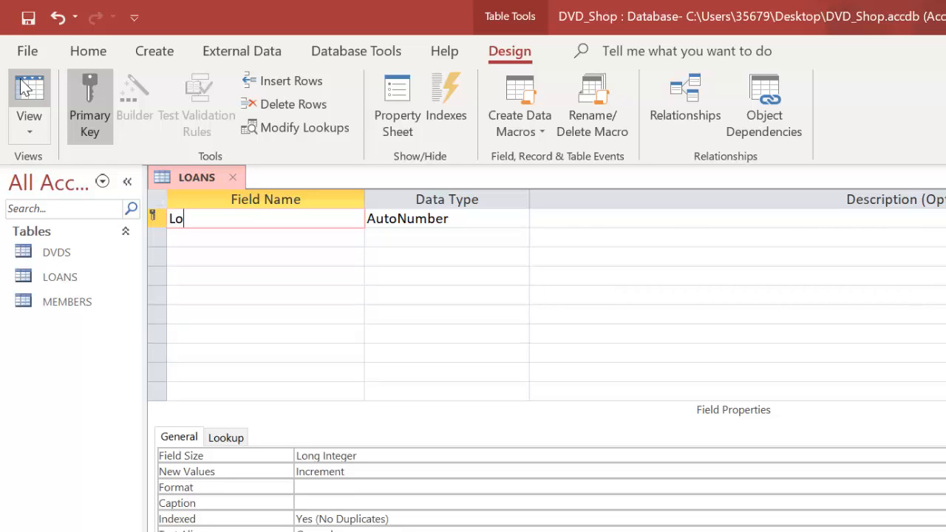
type("anID")
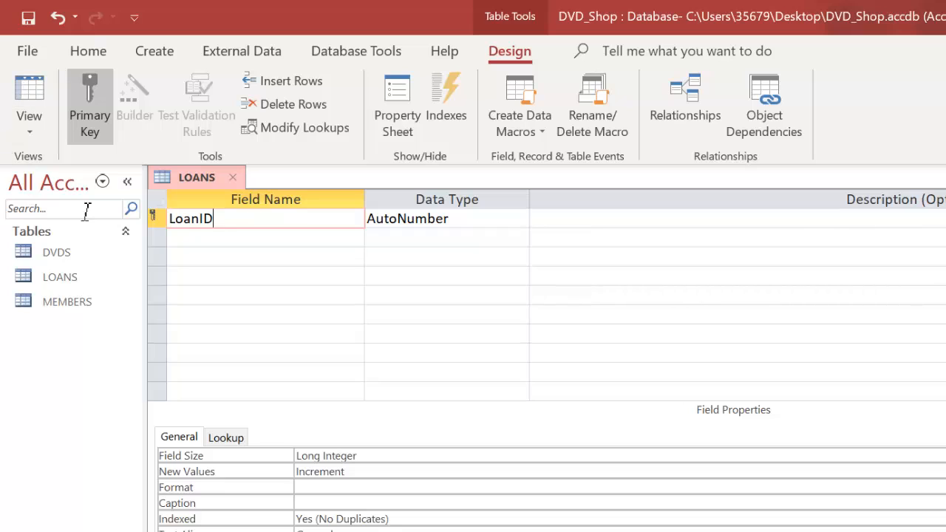
Step: Add a DVD_ID field and open its data type list to make it numeric
type("D")
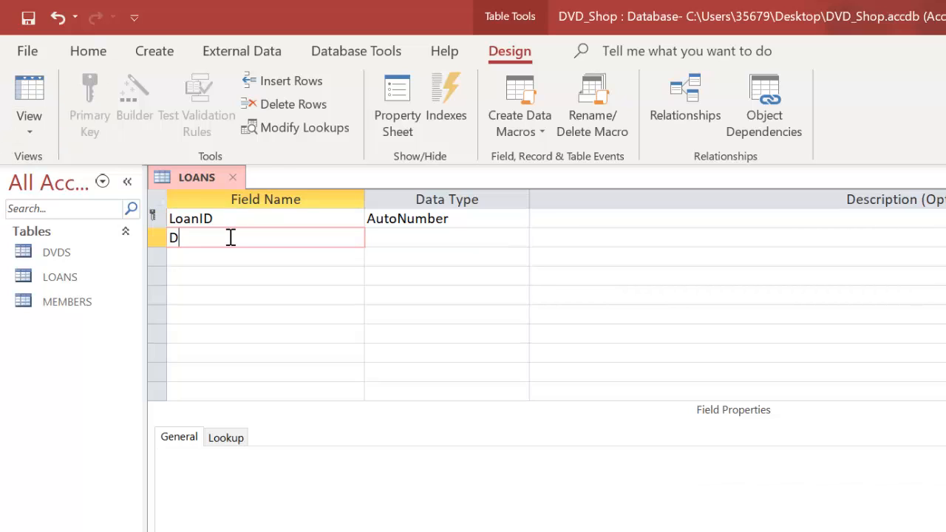
type("VD_")
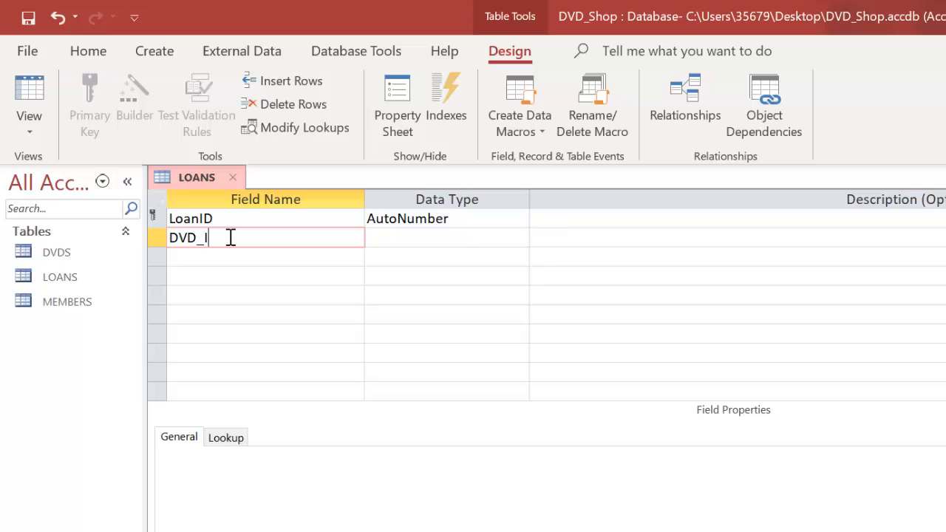
type("D")
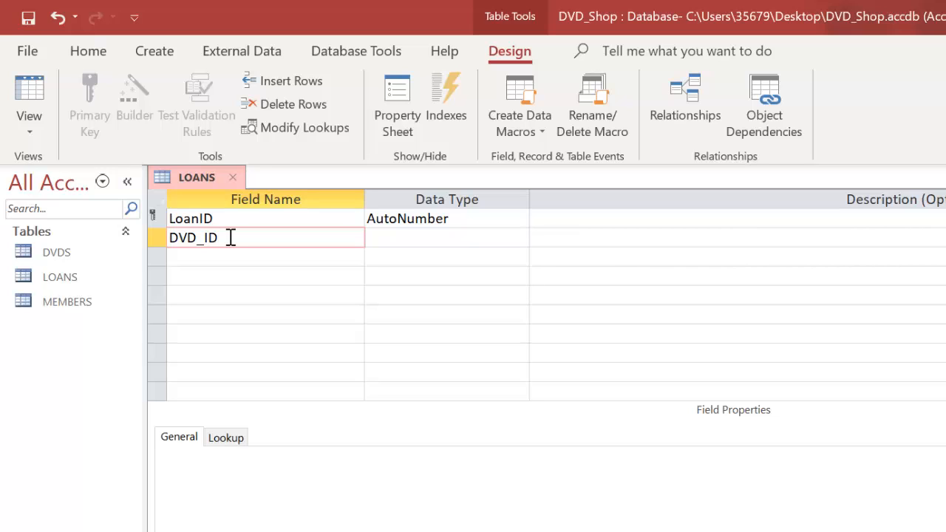
left_click(446, 236)
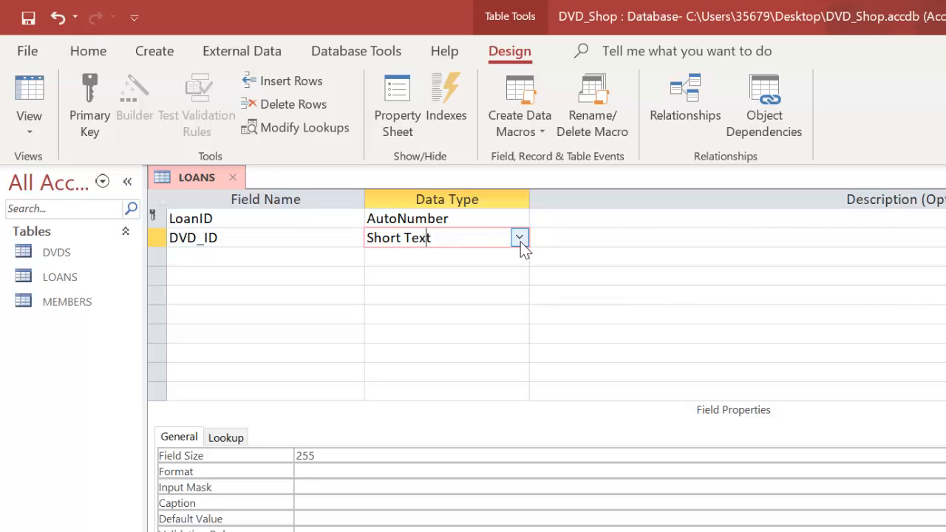
left_click(518, 237)
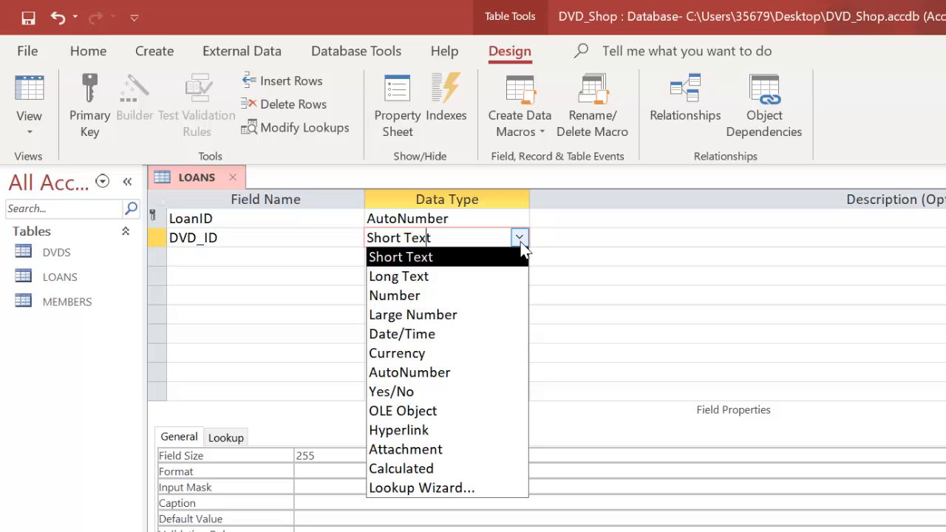
mouse_move(513, 248)
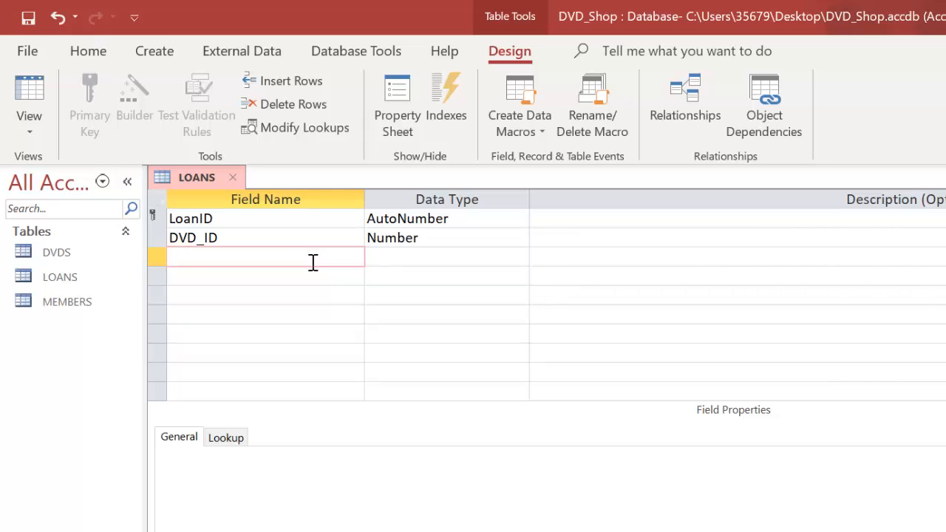
Step: Add MemberID as Number and DateOfLoan as a Date/Time field
type("MemberI")
left_click(446, 257)
type("Number")
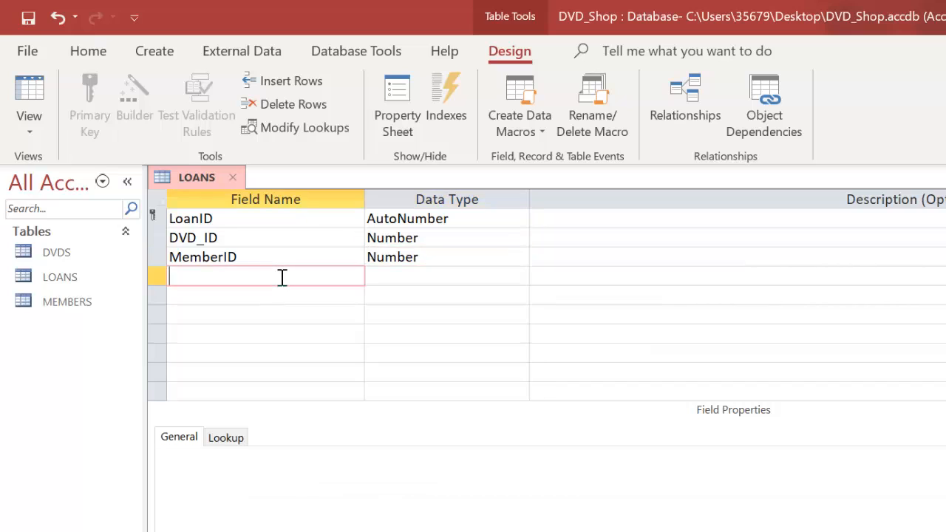
type("DateOfLoan")
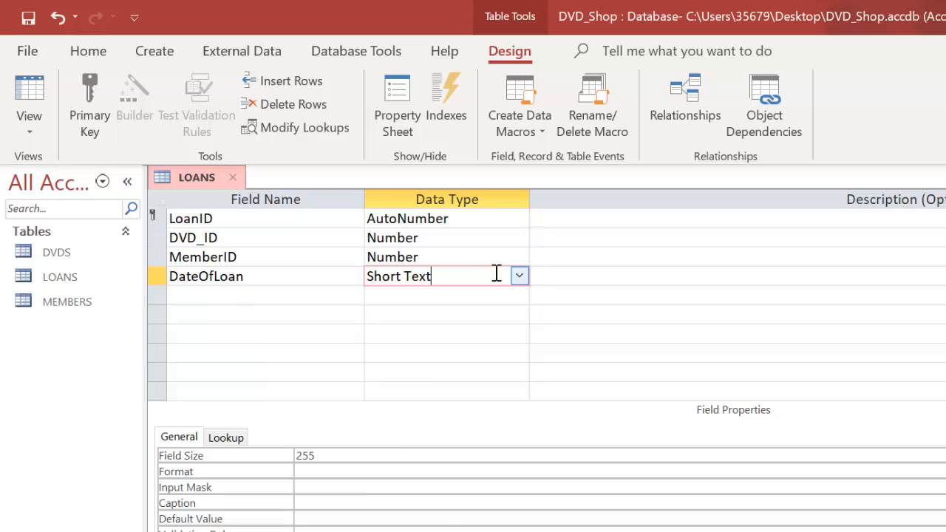
left_click(519, 276)
type("D")
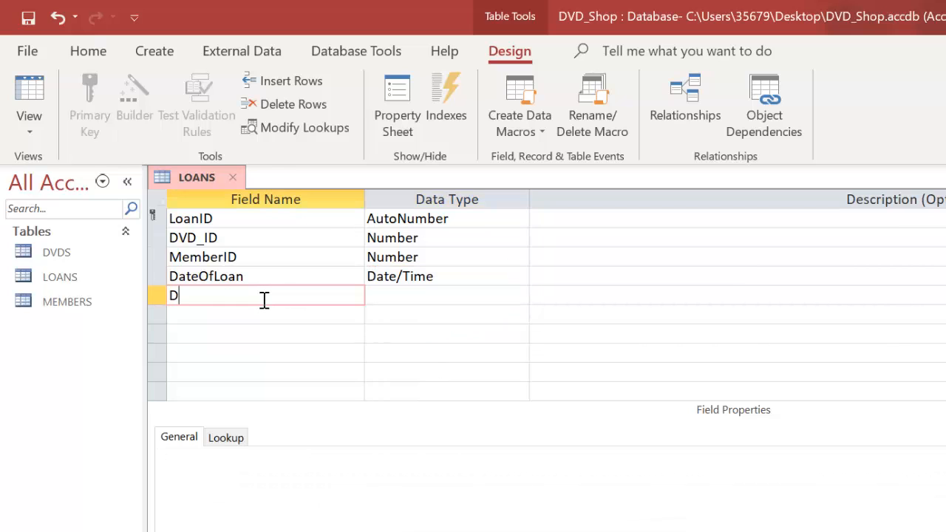
Step: Add a DateOfReturn Date/Time field
type("ate")
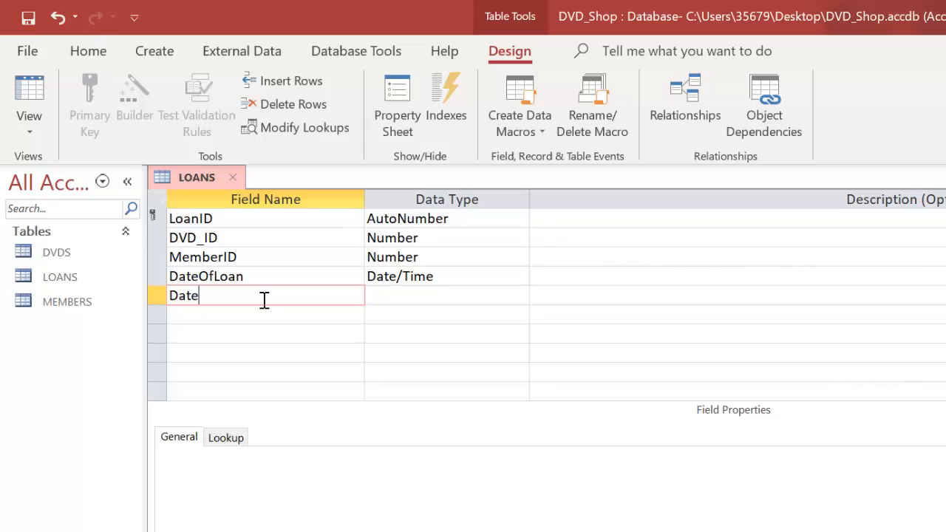
type("Or")
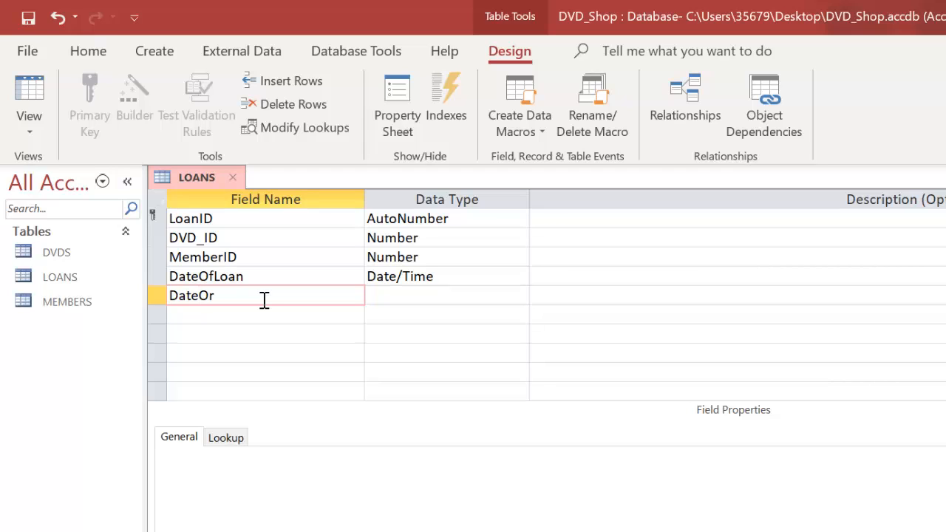
type("fReturn")
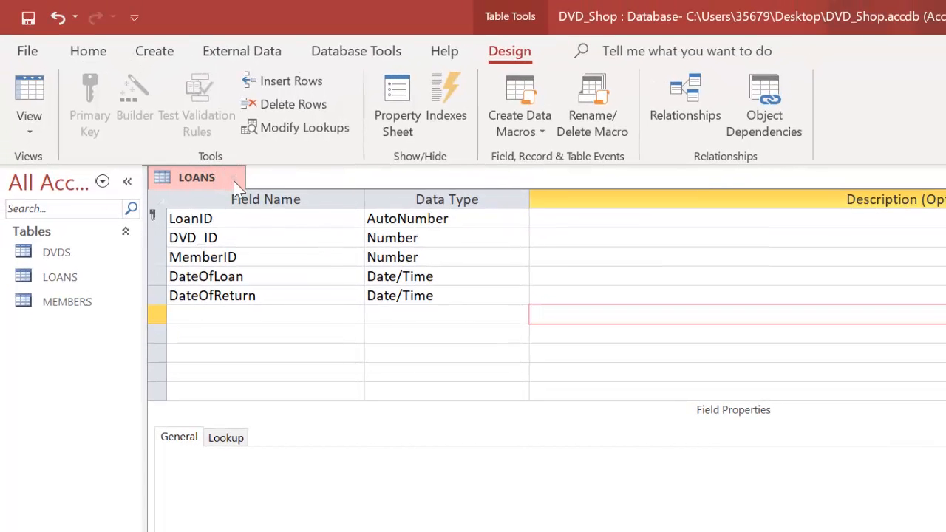
Step: Close the LOANS table, saving its design changes
left_click(233, 178)
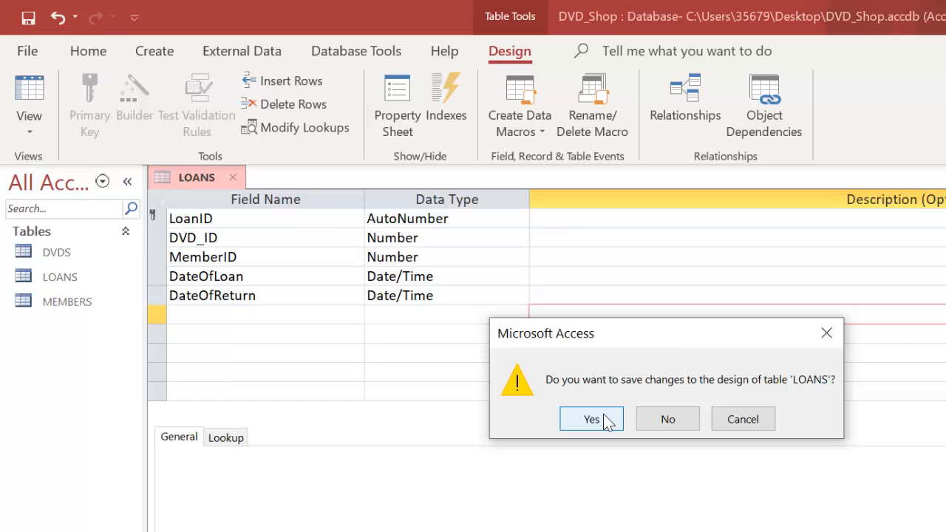
left_click(592, 418)
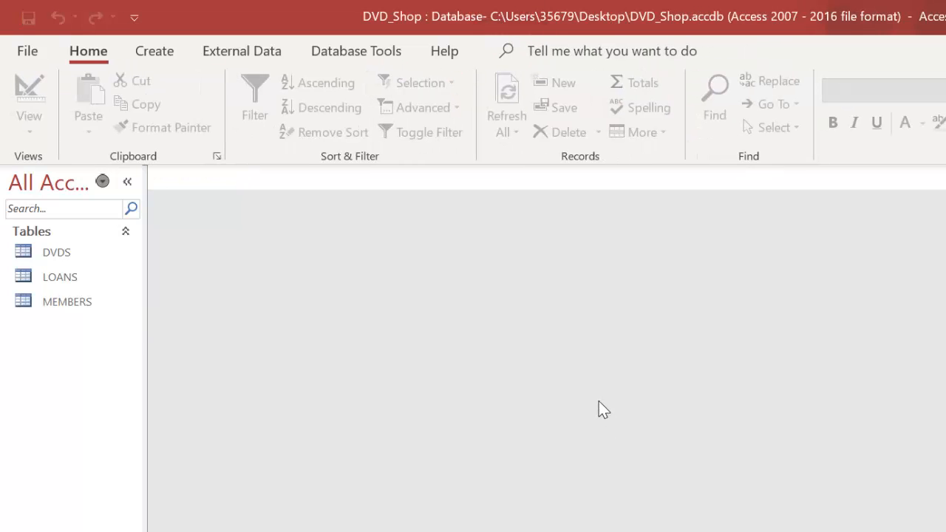